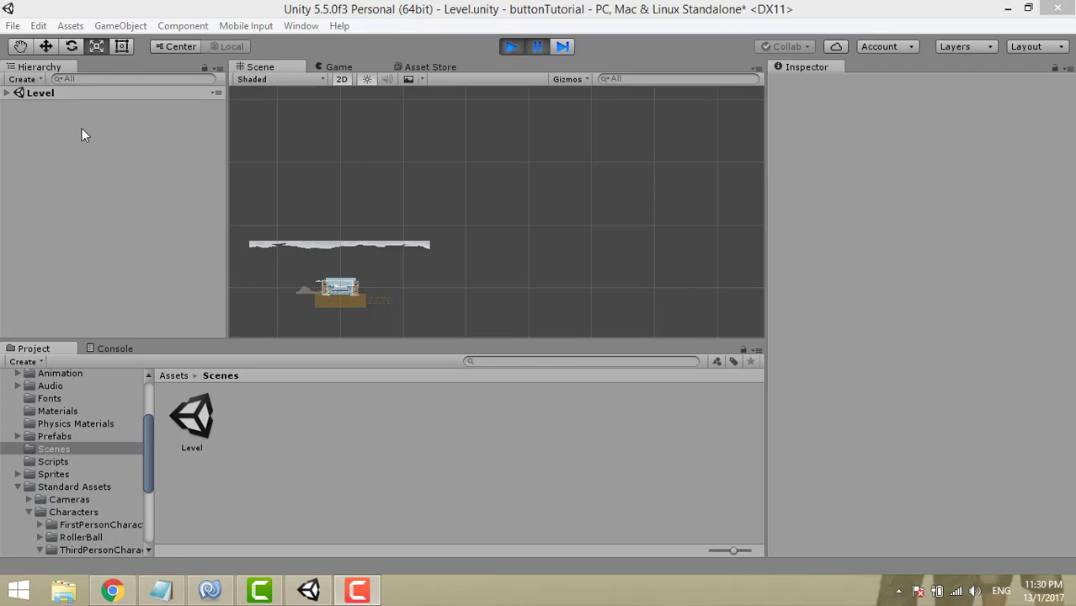
mouse_move(125, 184)
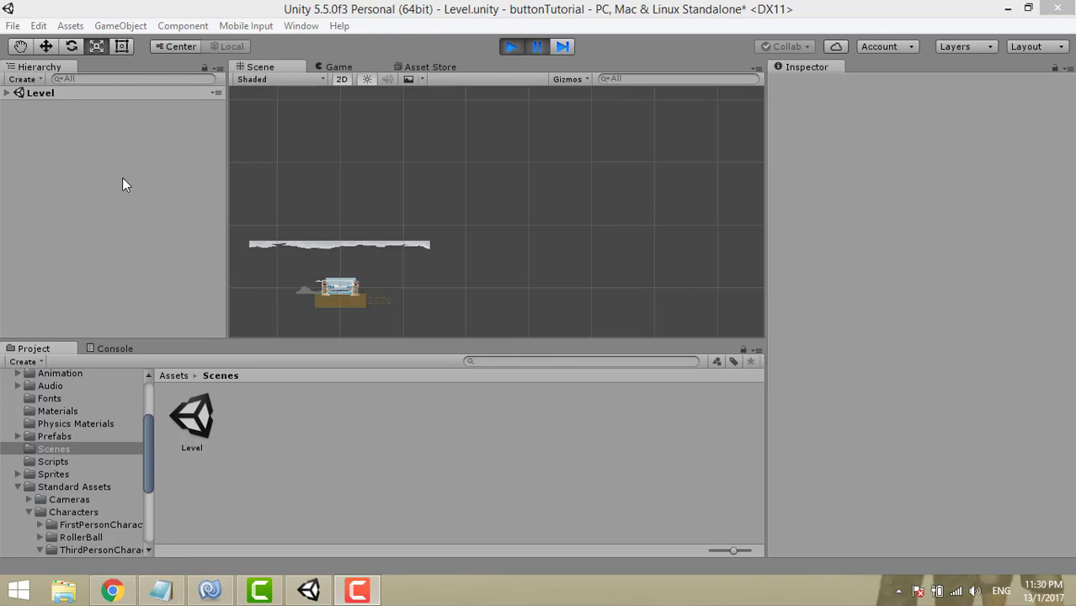
- Create a scene named Scene1 beside Level in the Scenes folder and open it
click(13, 26)
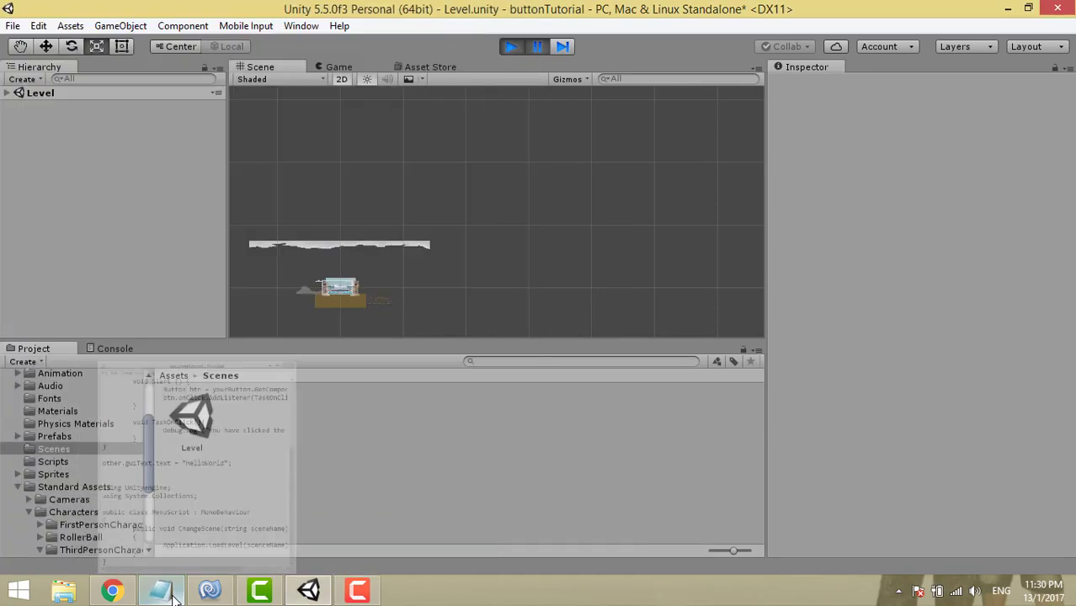
click(160, 590)
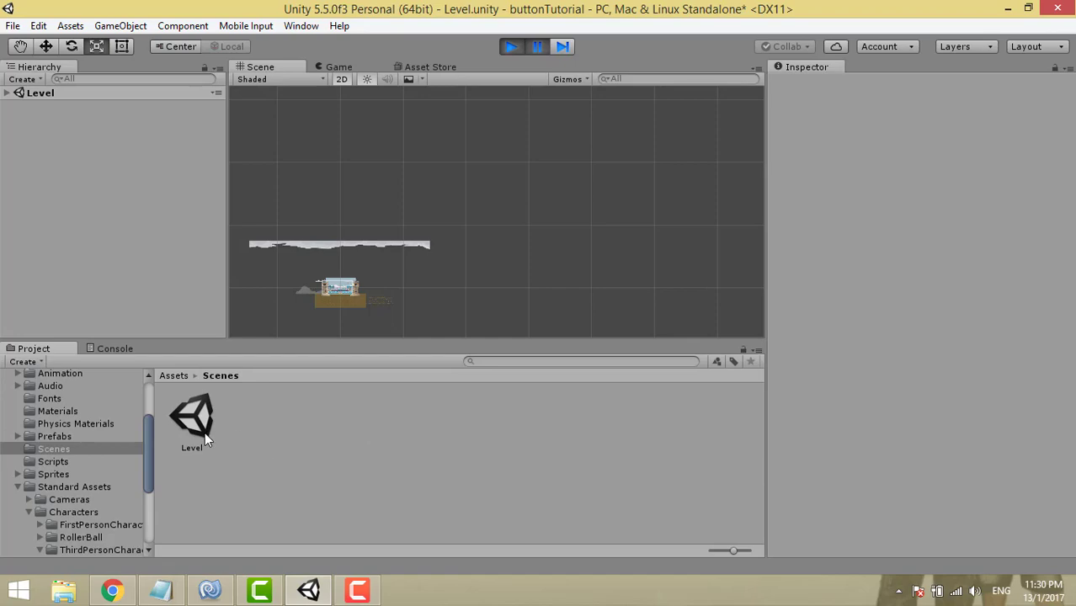
mouse_move(283, 429)
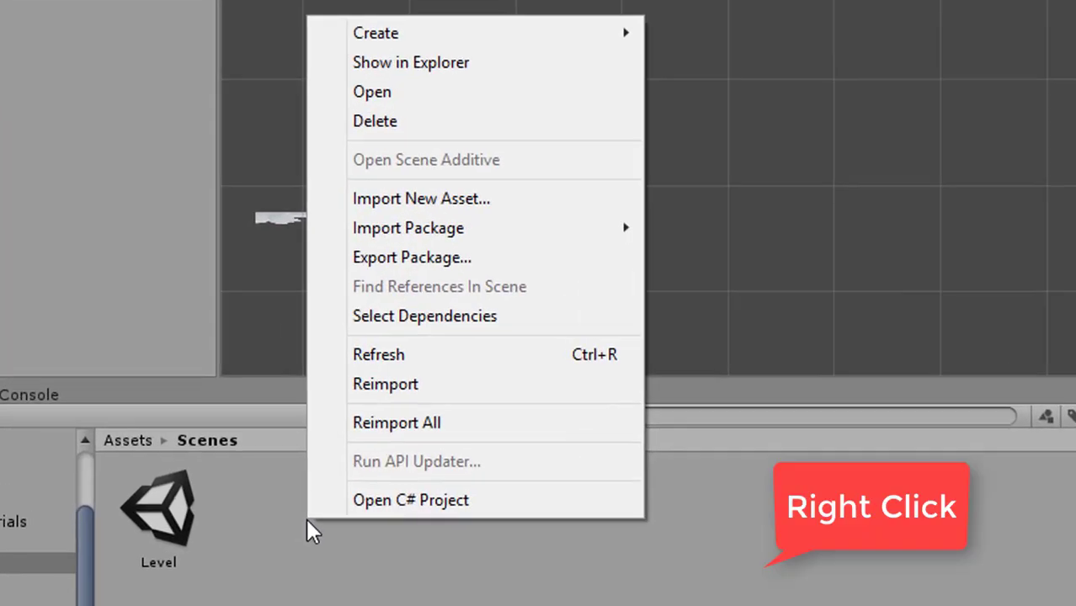
mouse_move(376, 33)
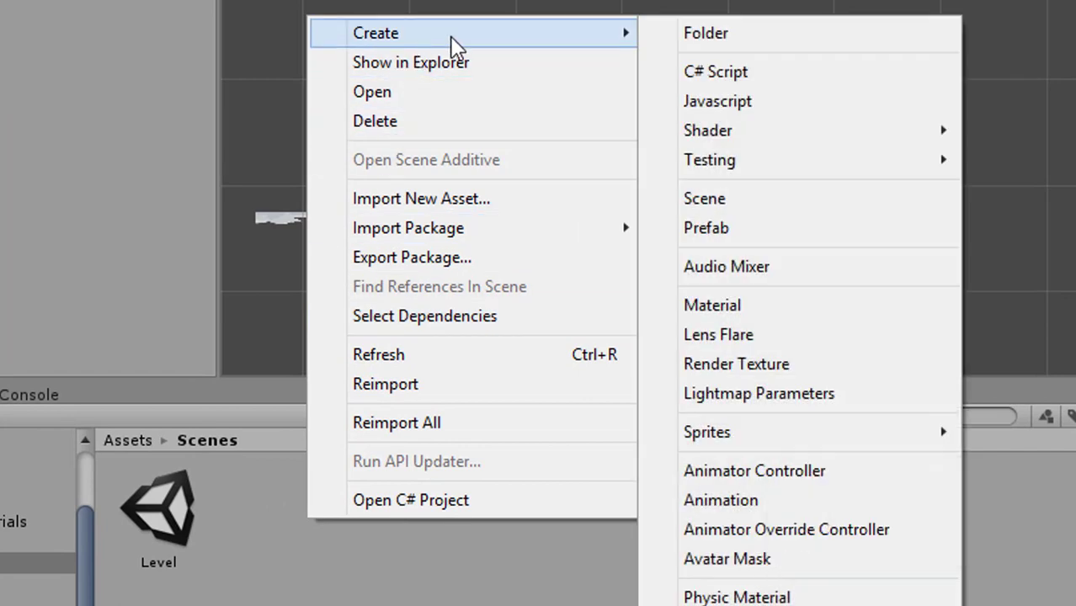
mouse_move(704, 198)
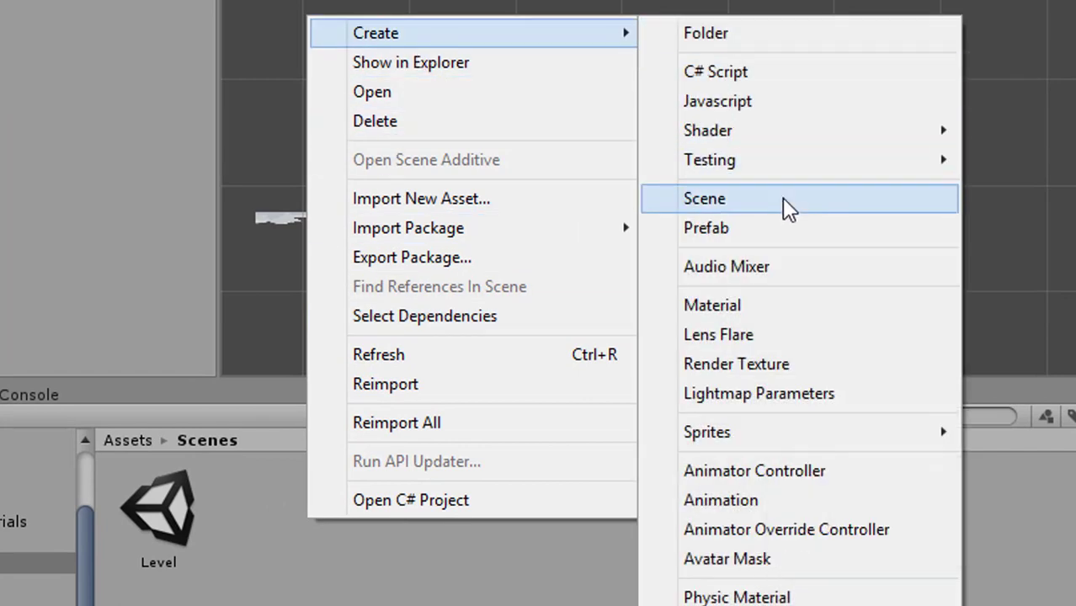
click(704, 199)
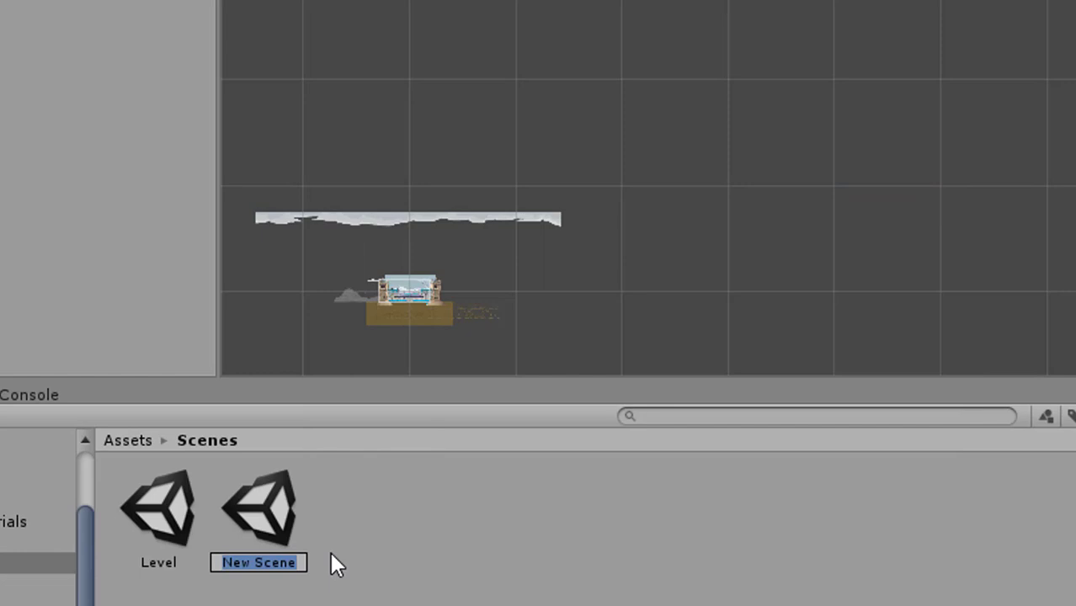
text(Scene)
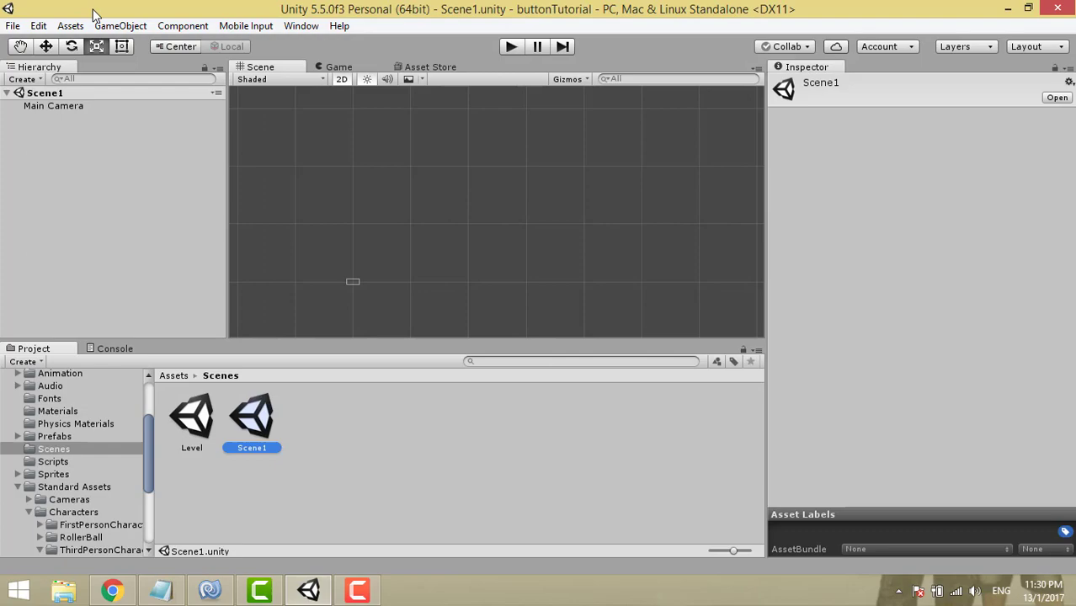
- Show the GameObject menu's UI submenu, pointing at Button
click(119, 25)
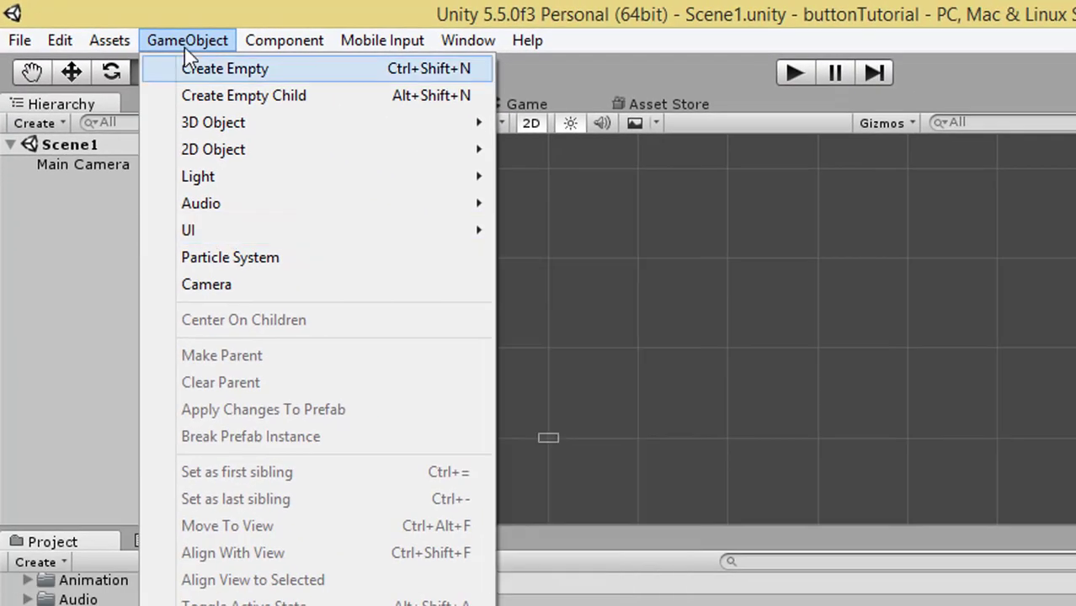
mouse_move(225, 68)
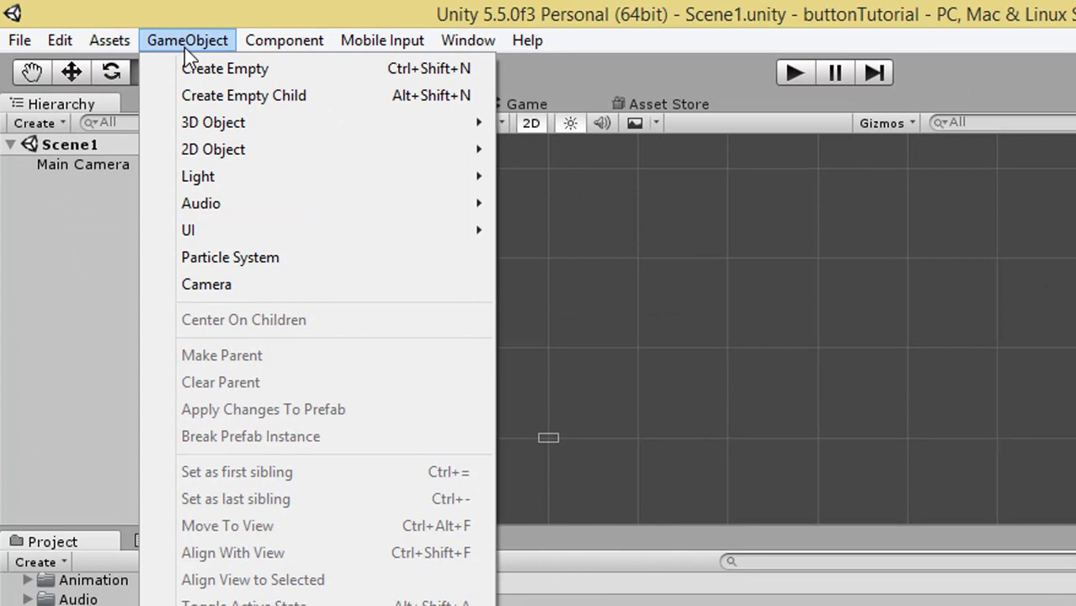
mouse_move(233, 53)
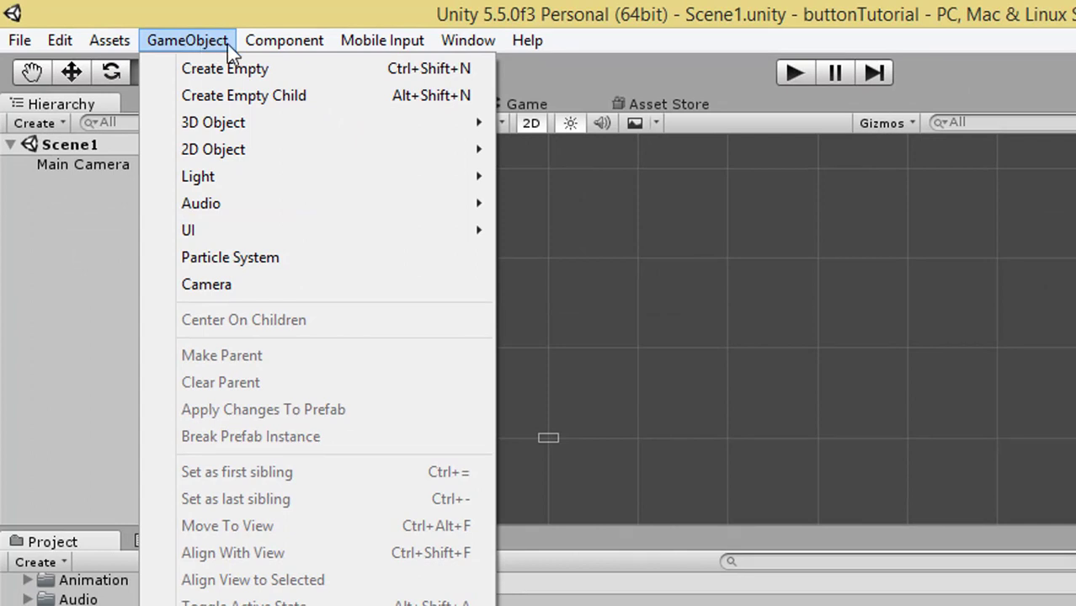
mouse_move(217, 230)
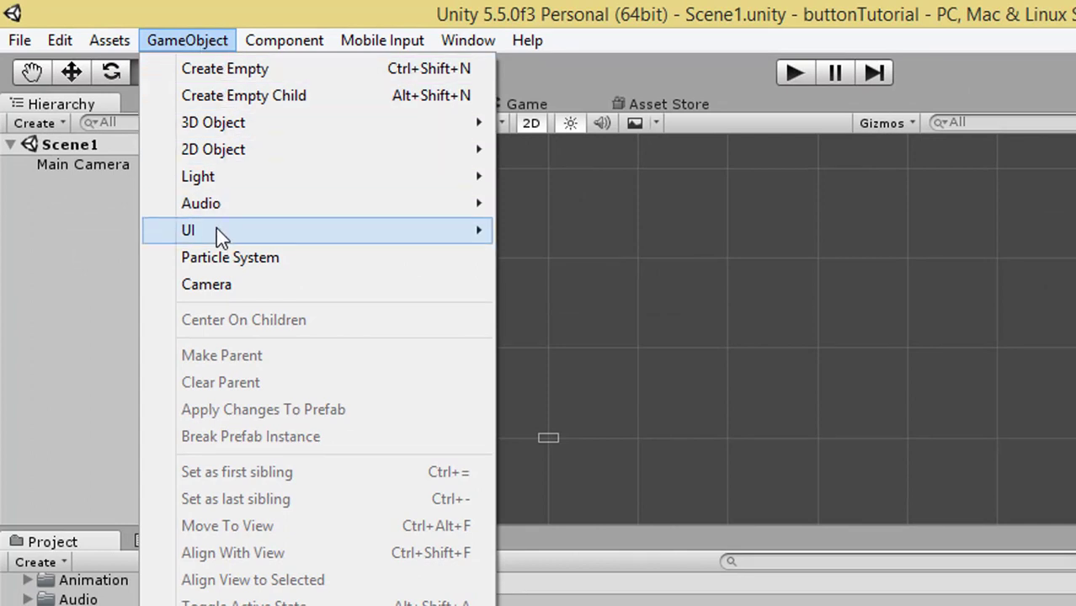
mouse_move(236, 230)
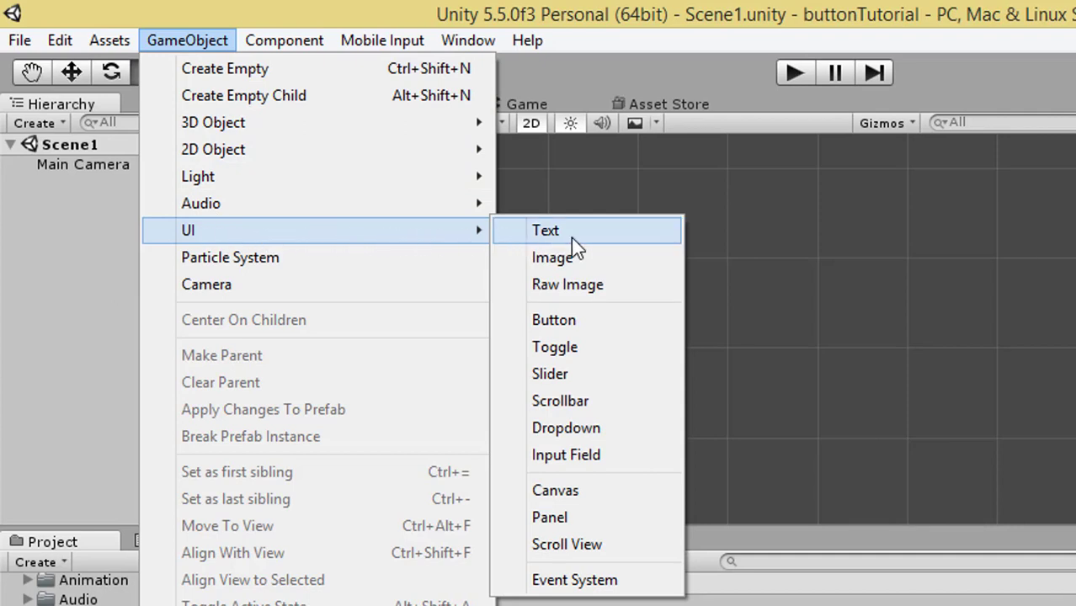
mouse_move(554, 320)
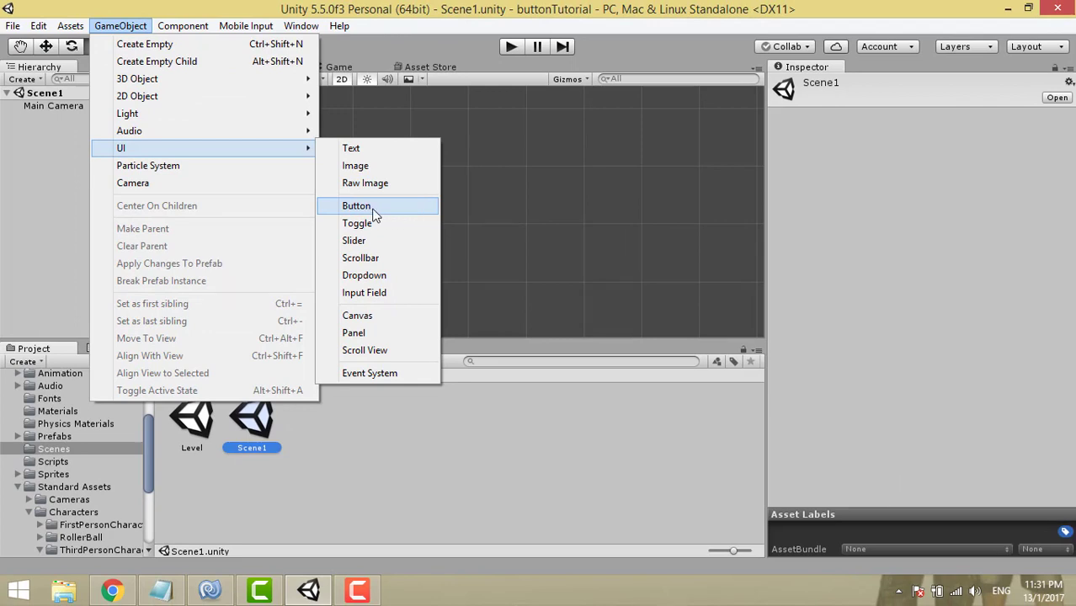
- Add a UI Button to Scene1, stretch it taller and drag it toward the canvas centre
click(356, 205)
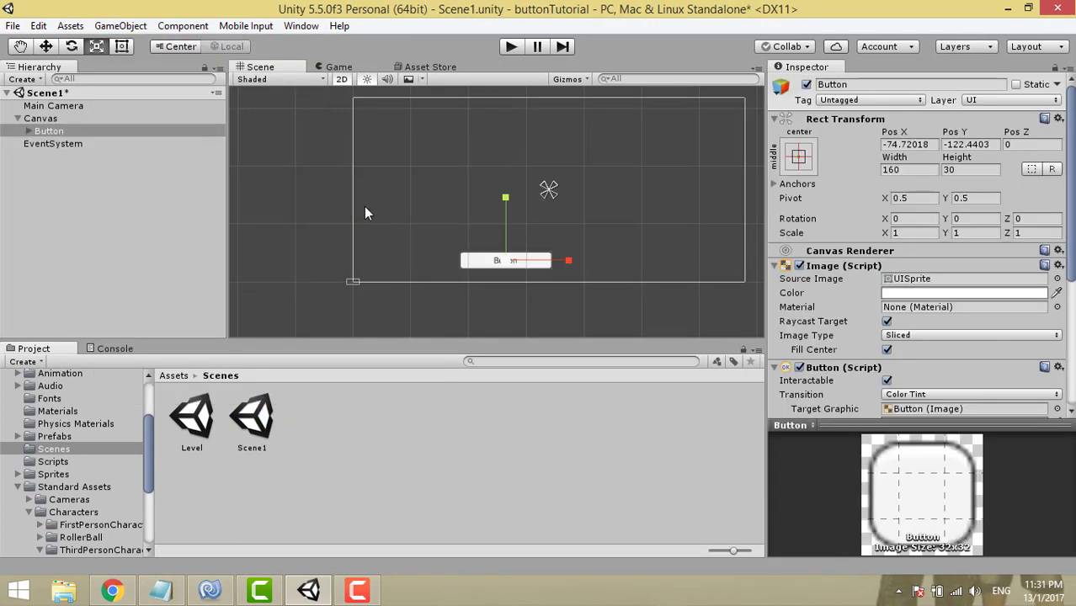
mouse_move(522, 191)
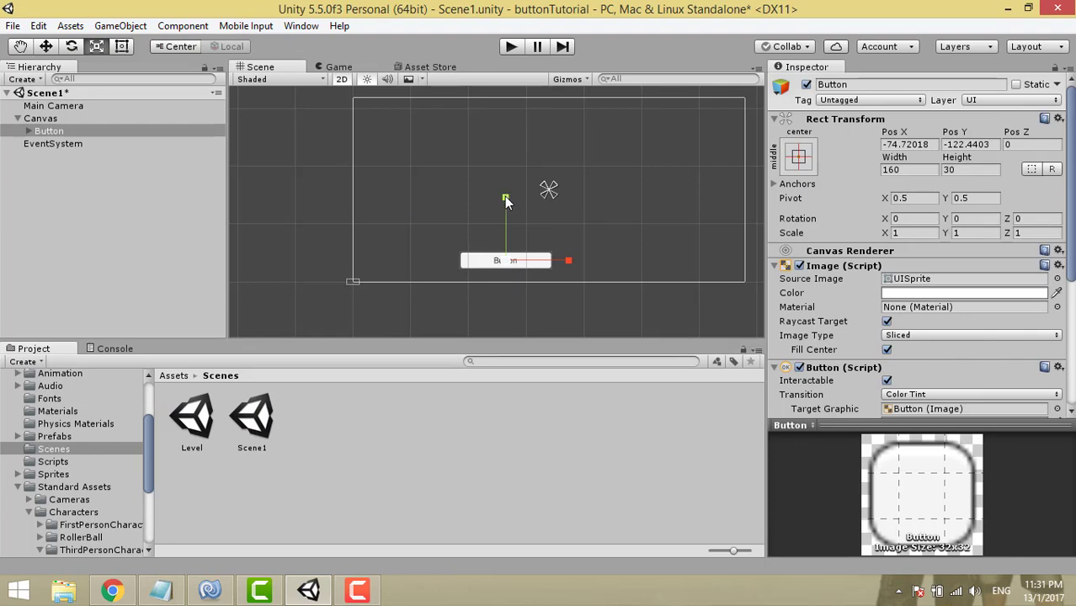
drag(504, 196, 504, 199)
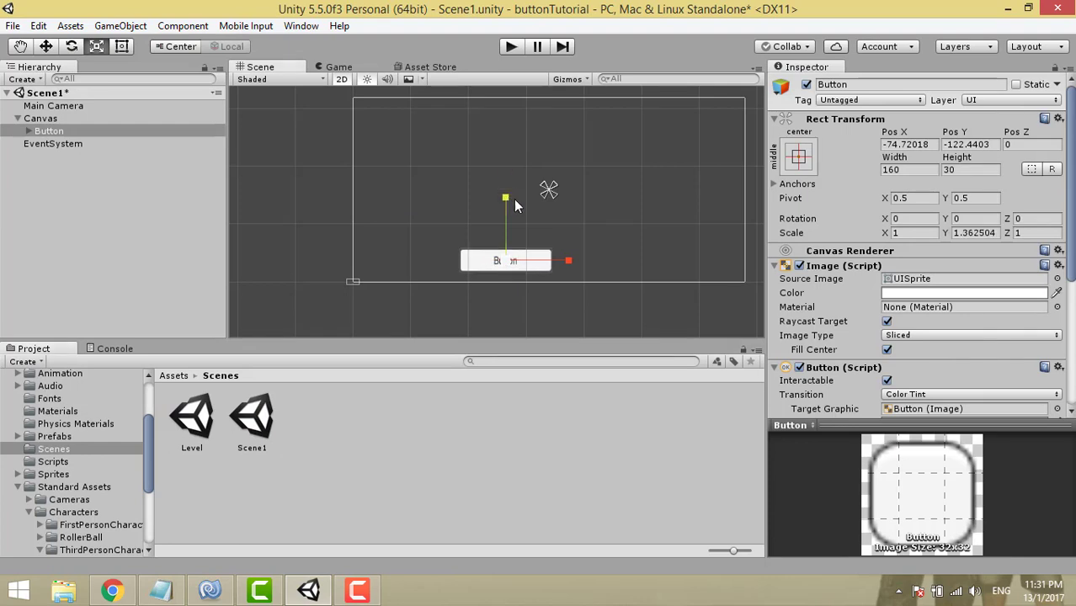
key(r)
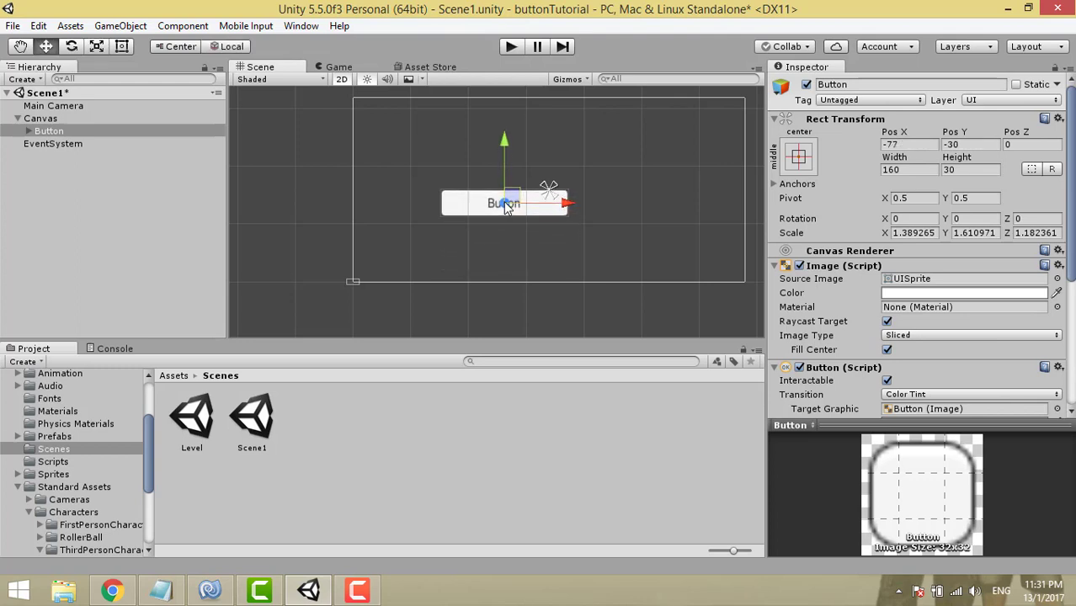
drag(503, 204, 559, 185)
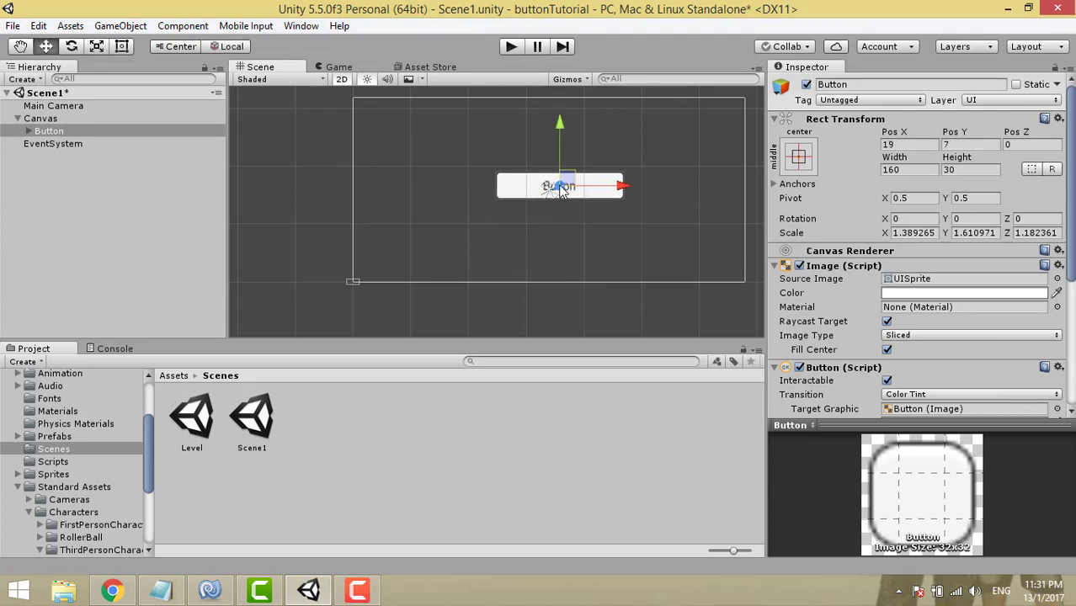
mouse_move(562, 189)
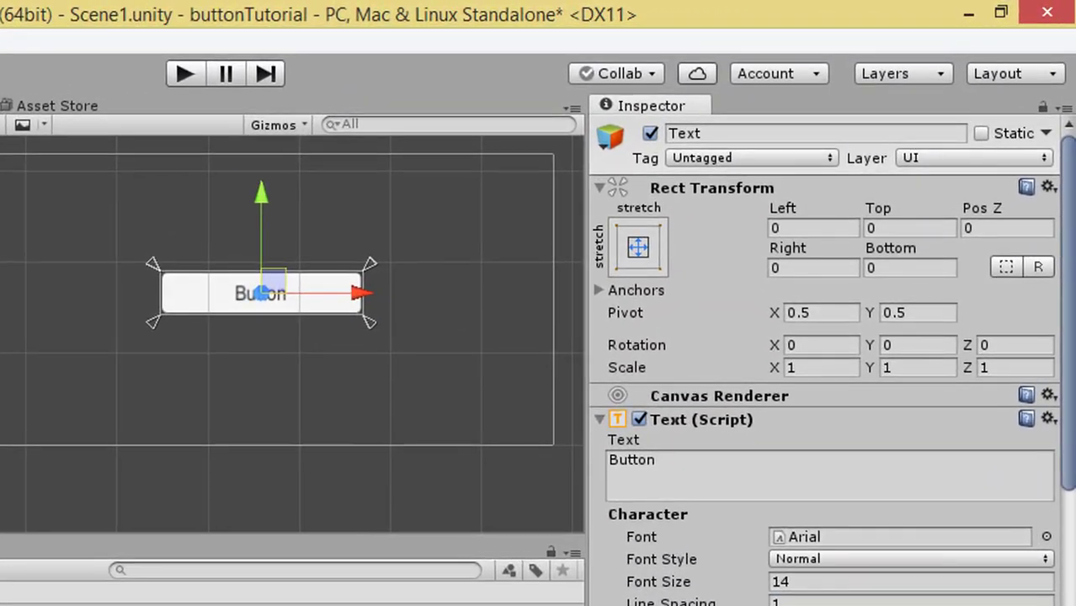
- Replace the button's Text (Script) label 'Button' with 'Start'
scroll(down, 3)
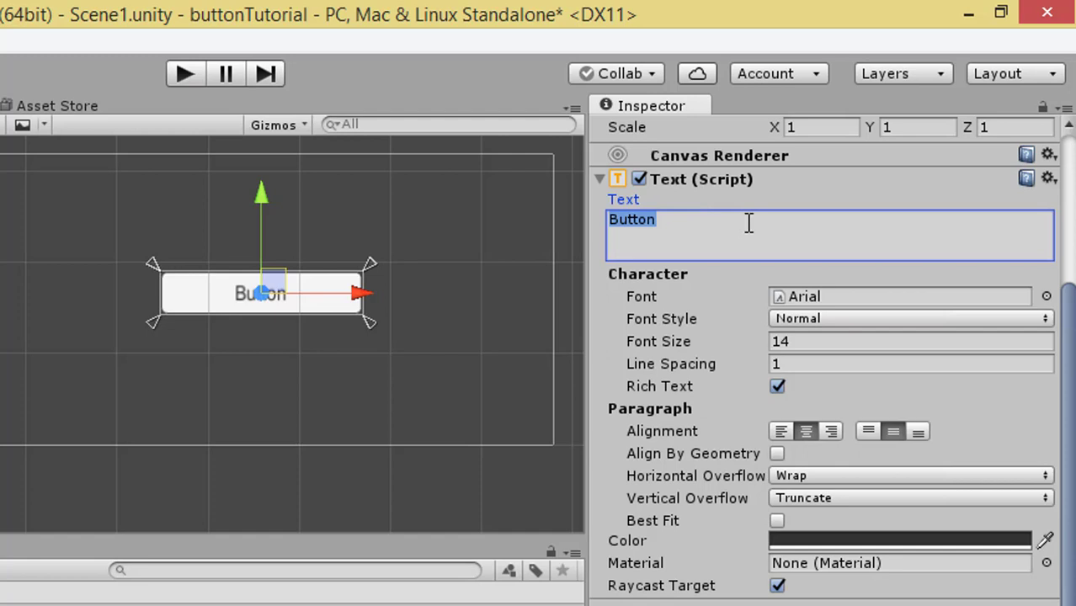
text(S)
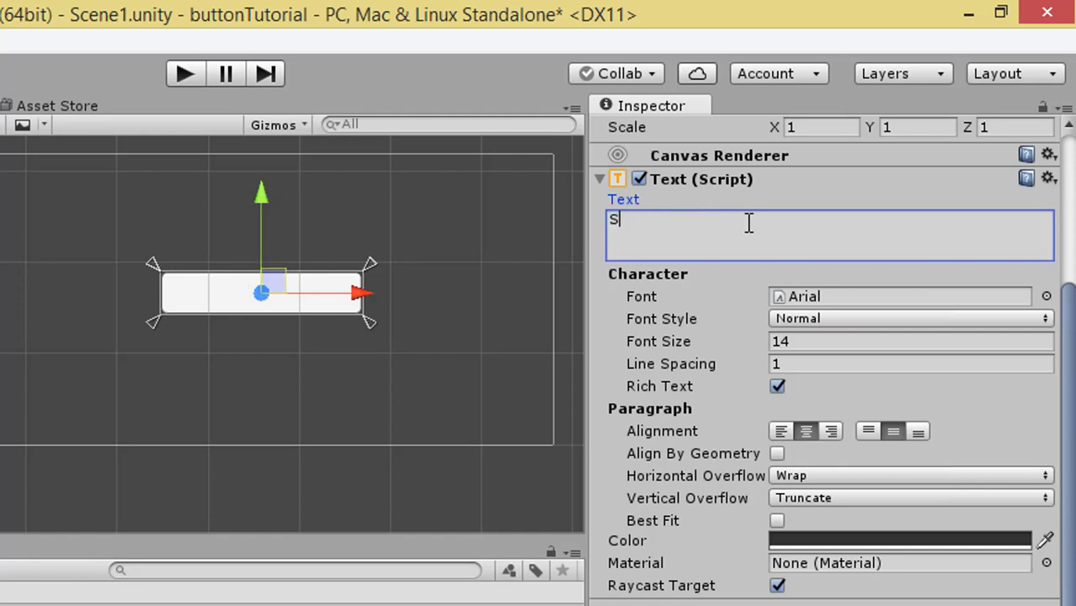
text(tart)
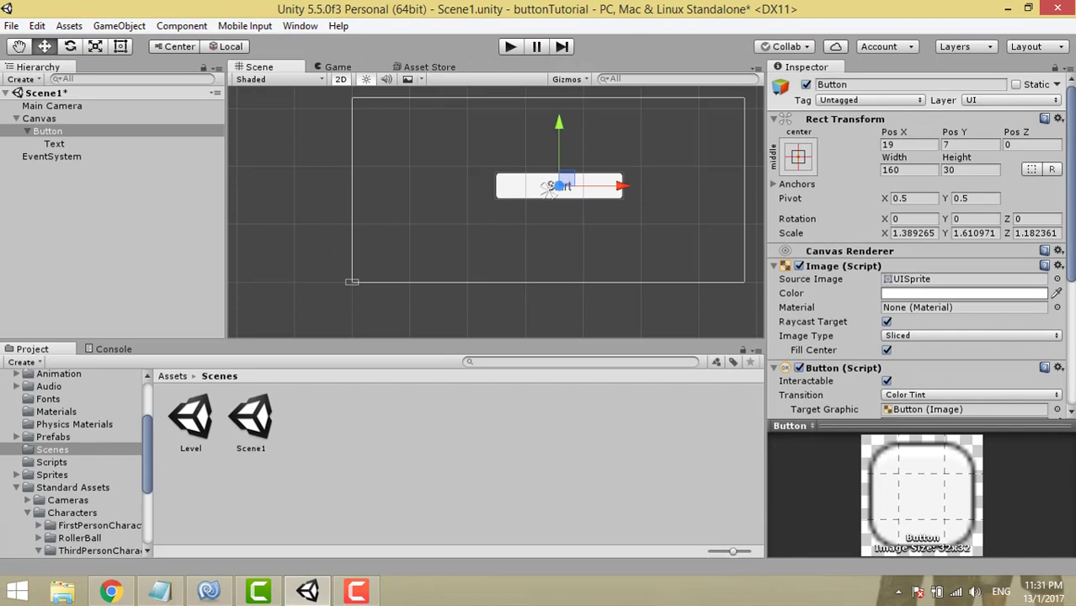
scroll(down, 3)
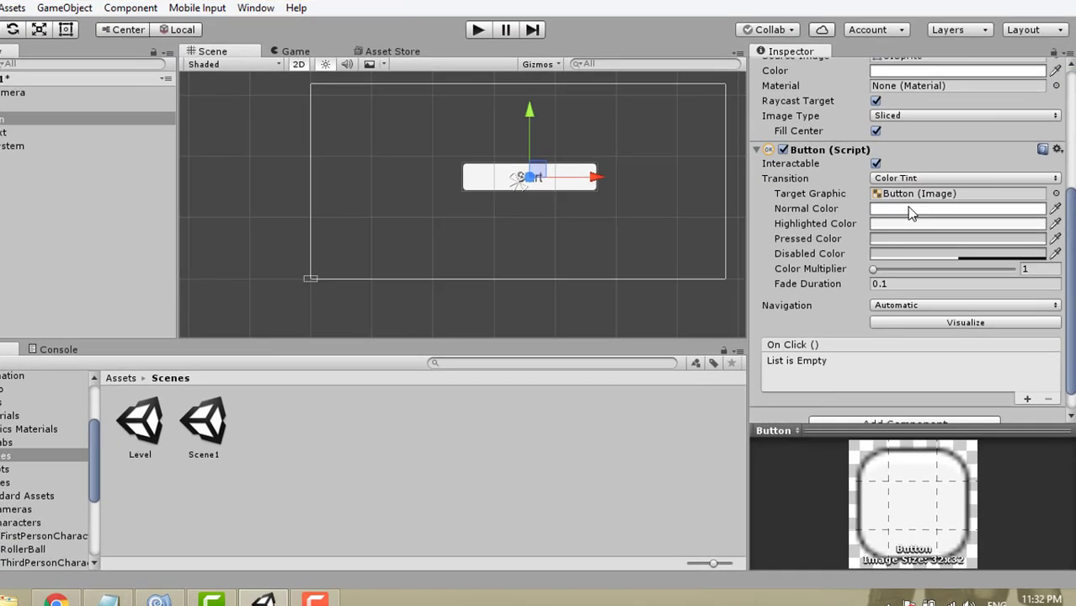
- Tint the Start button purple when normal, red when highlighted and green when pressed
click(956, 209)
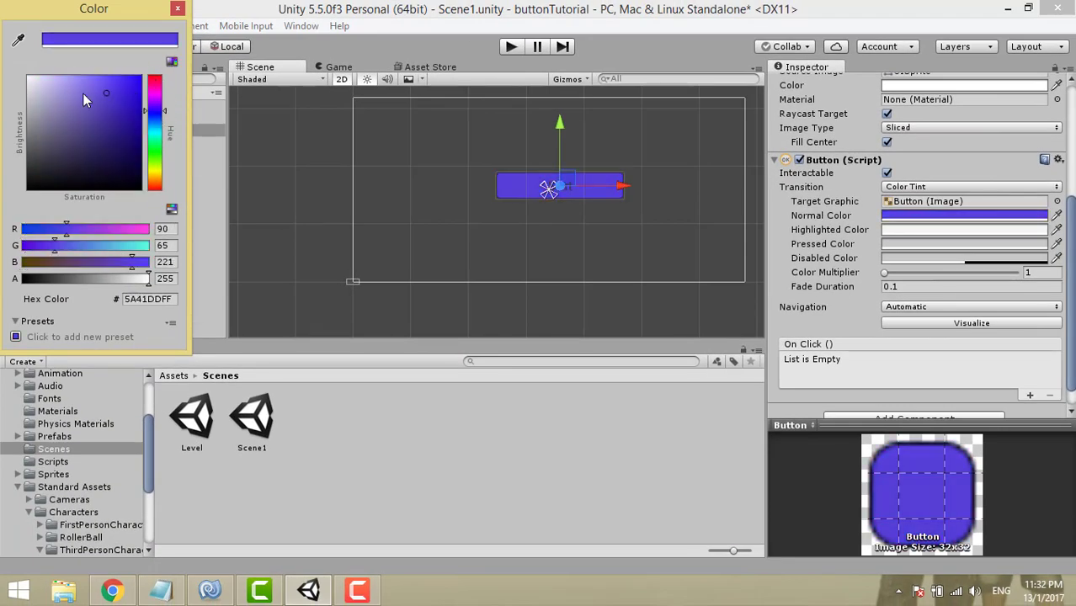
click(53, 95)
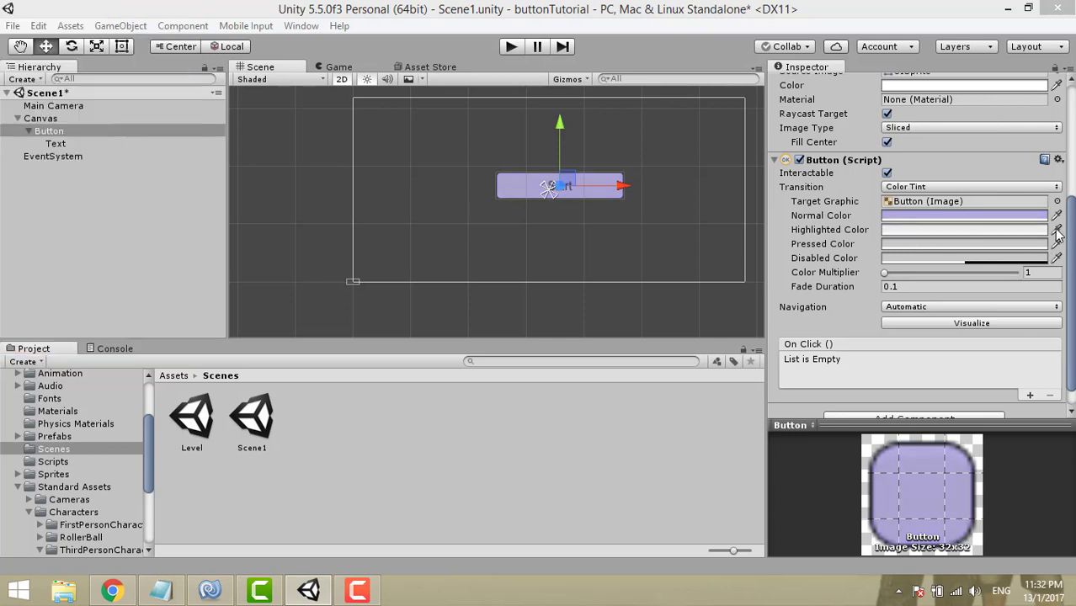
click(964, 229)
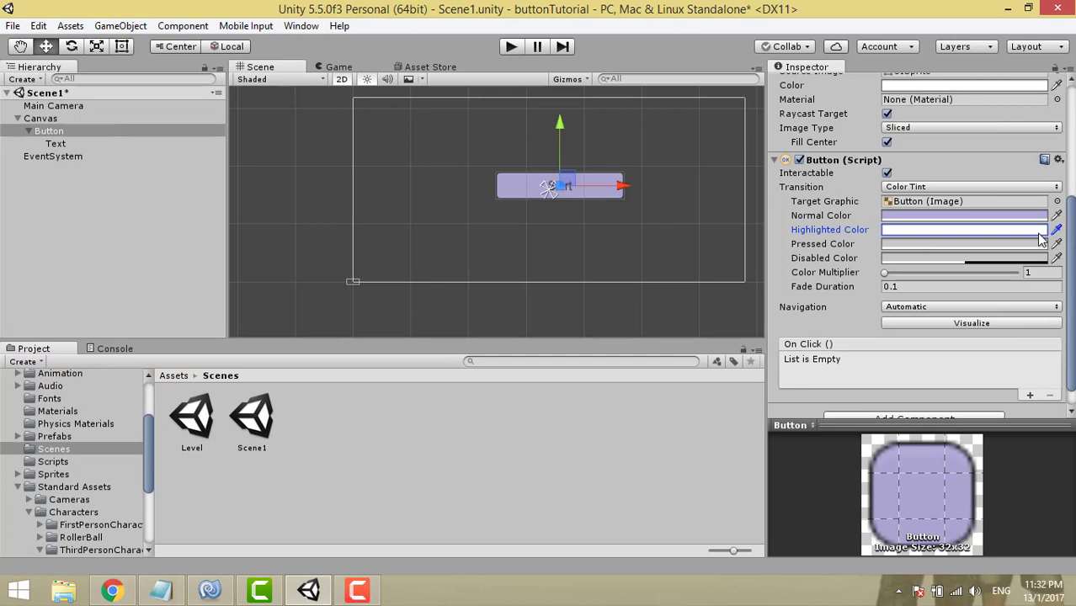
click(959, 229)
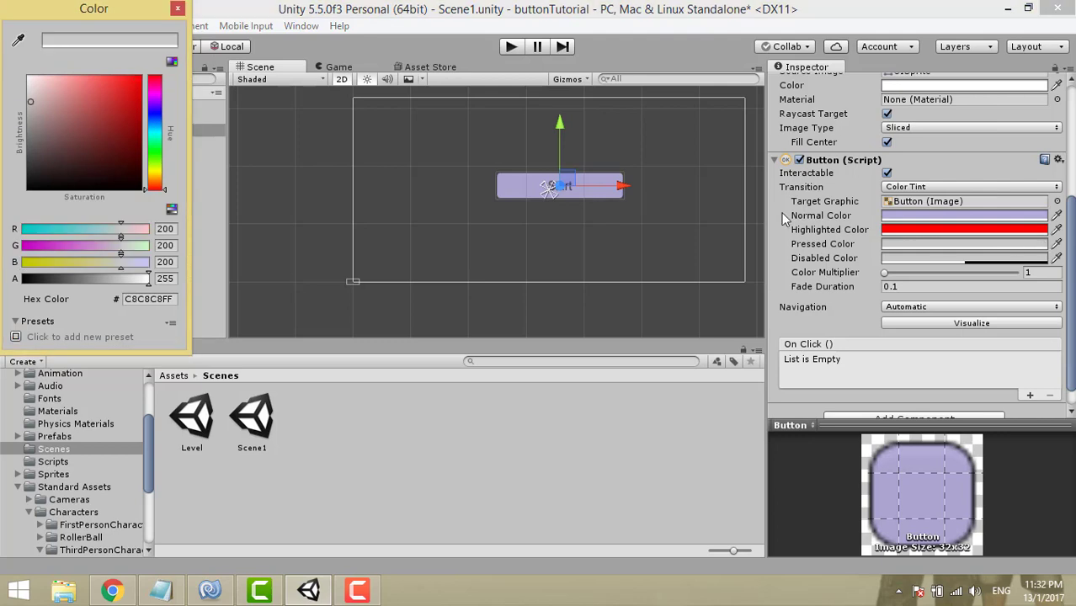
click(127, 130)
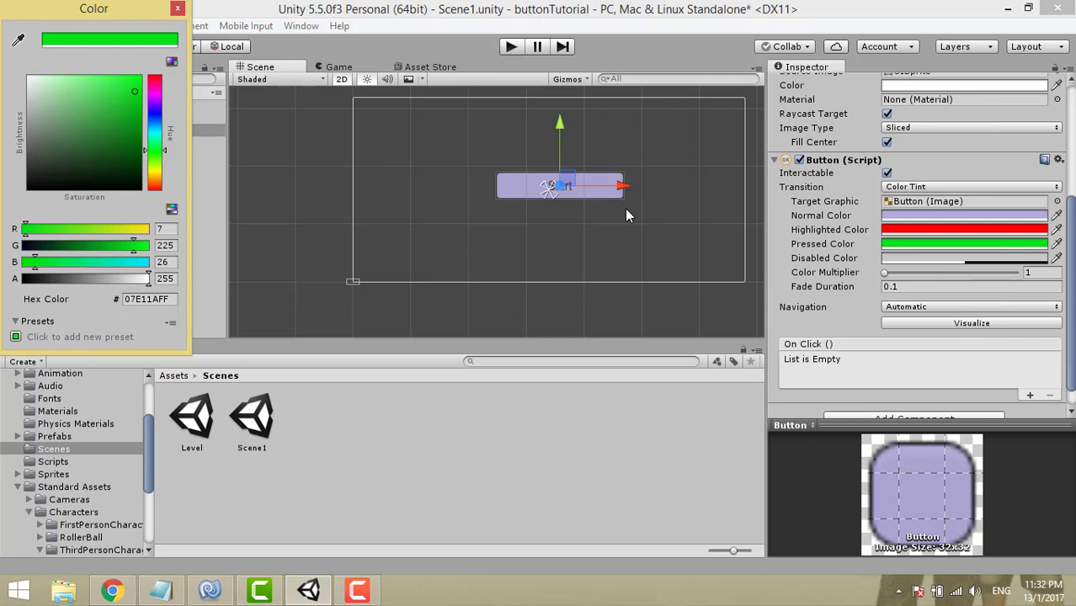
click(177, 9)
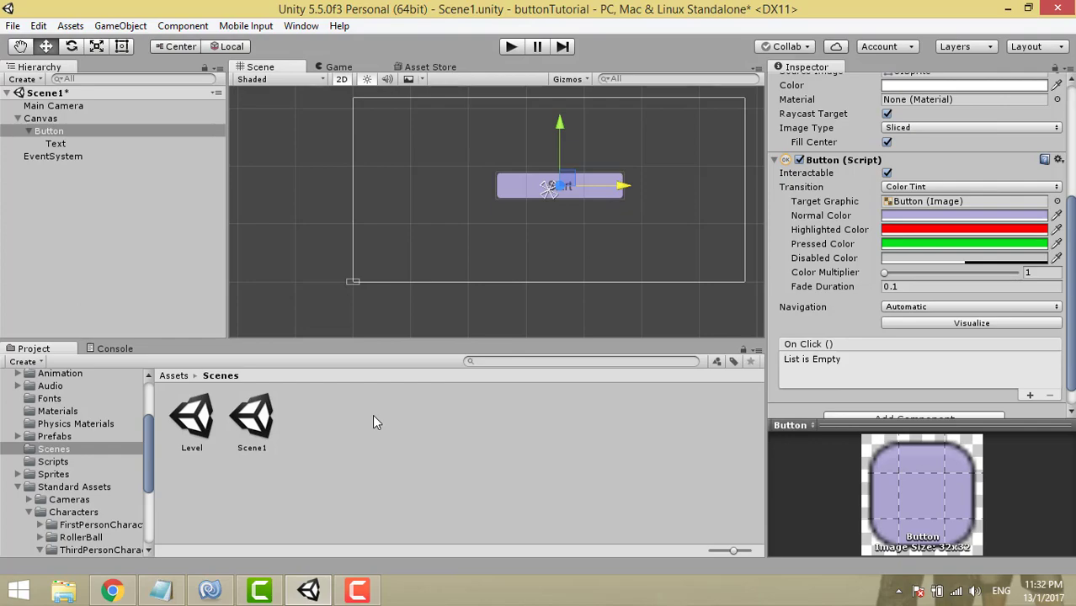
mouse_move(59, 473)
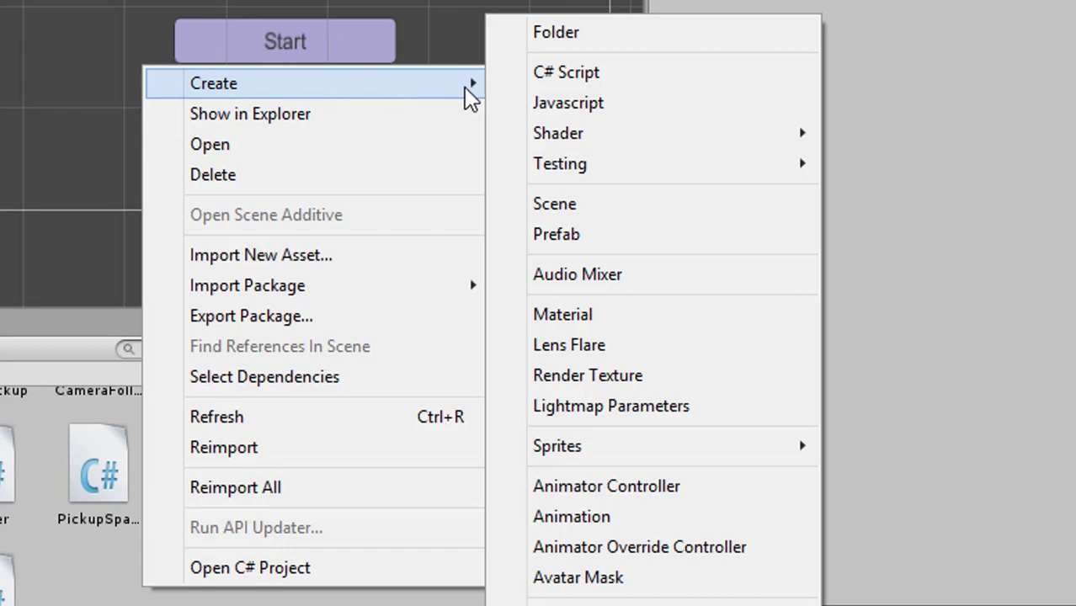
mouse_move(589, 72)
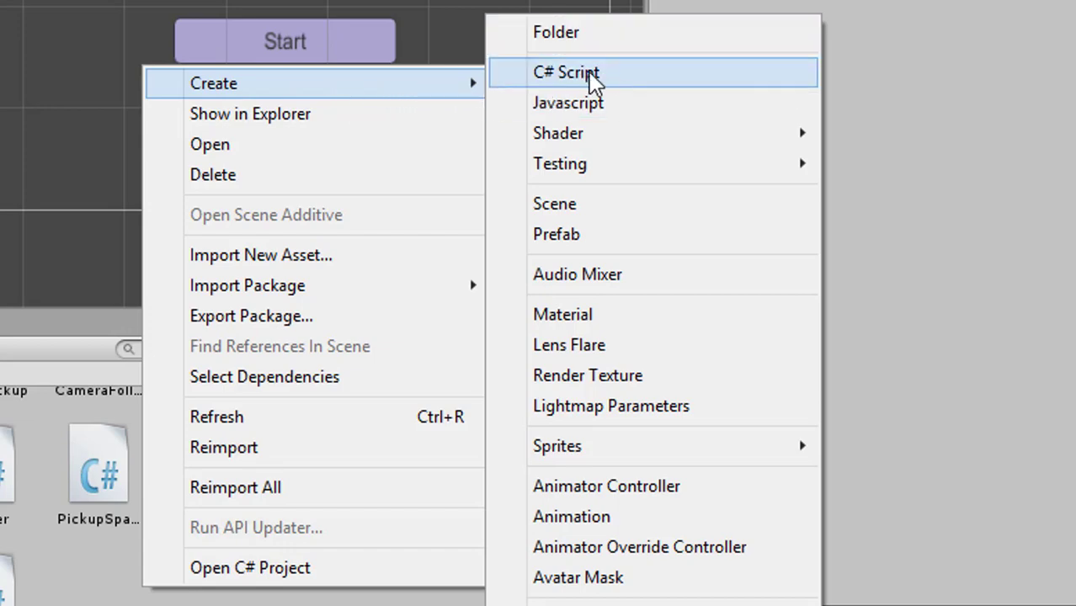
- Create a C# script named menuStart in Scripts and open it in the editor
click(567, 72)
text(menu)
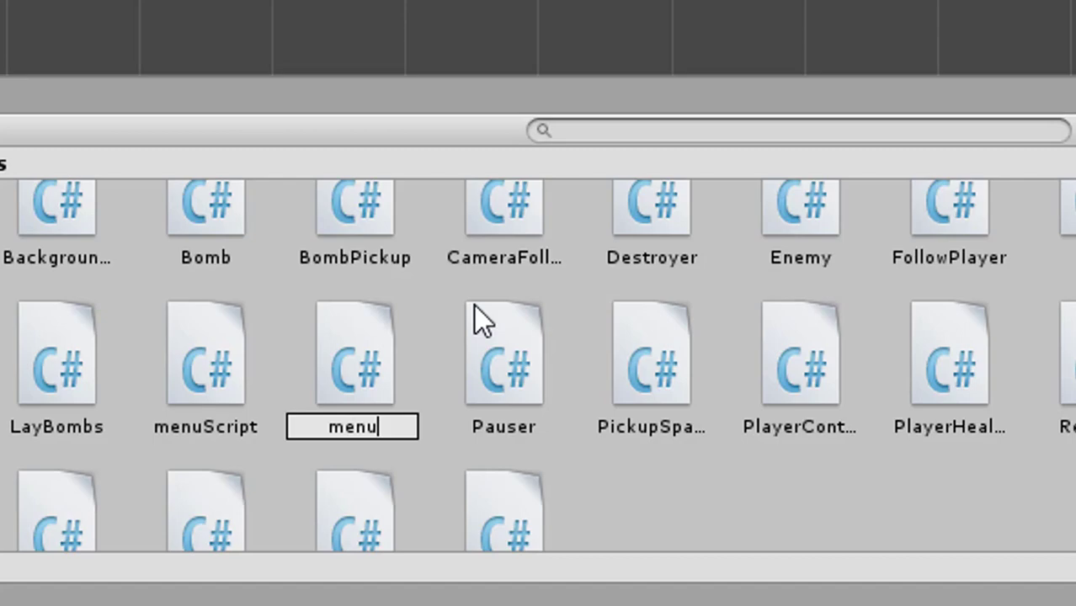
text(Start)
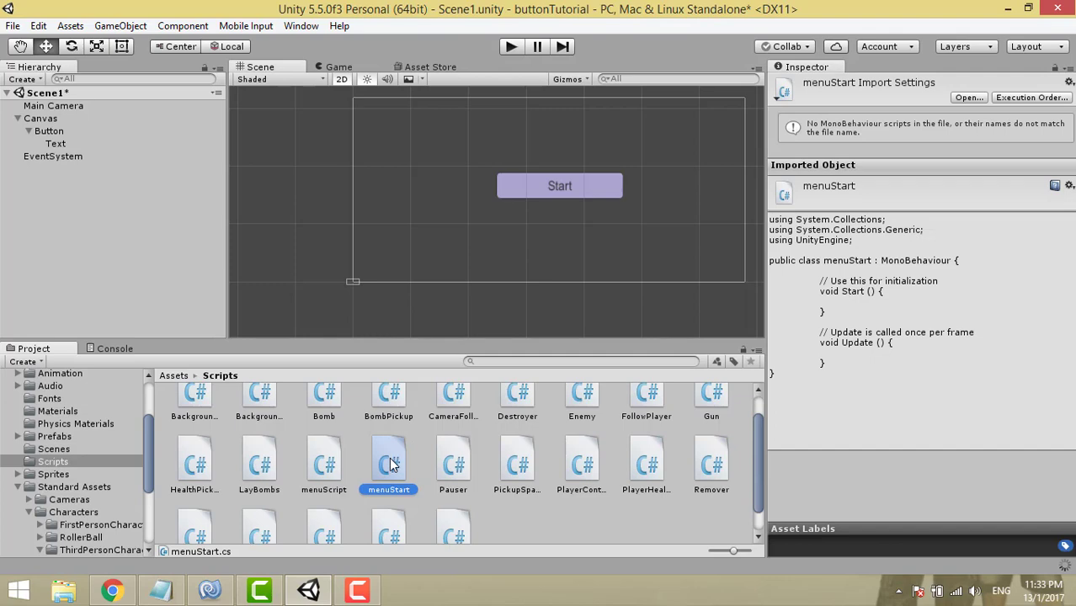
double_click(388, 460)
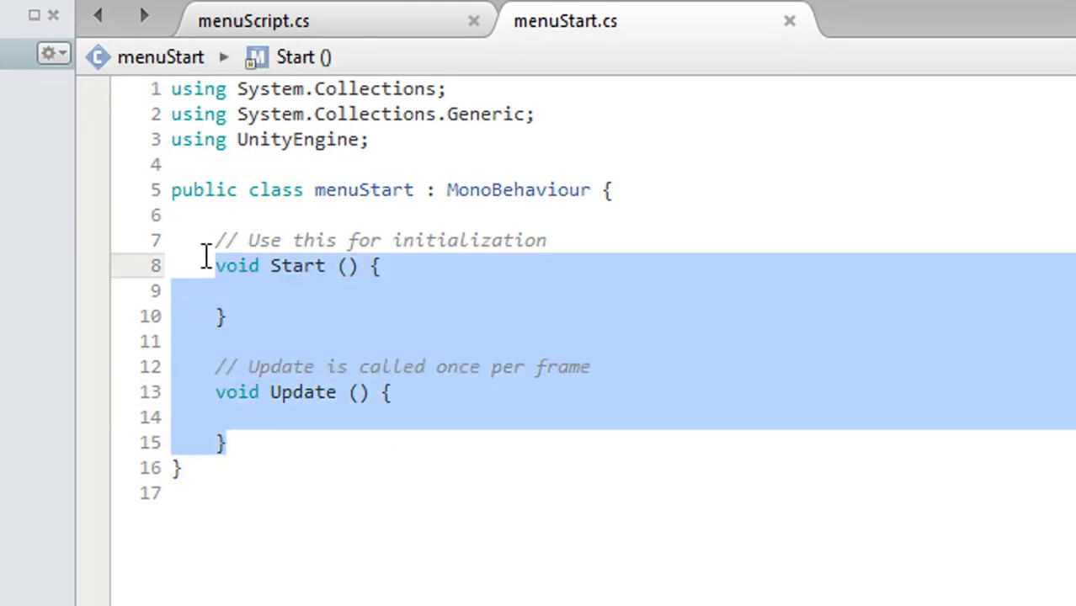
- Delete Start and Update and type the signature public void changemenuscene(string scenename) {
key(Delete)
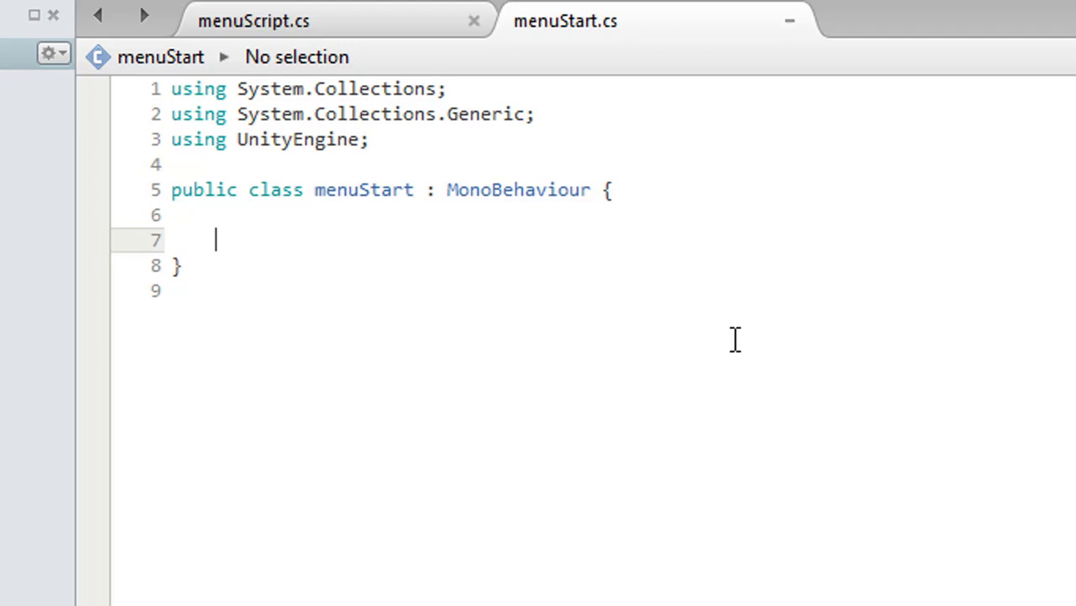
text(publi)
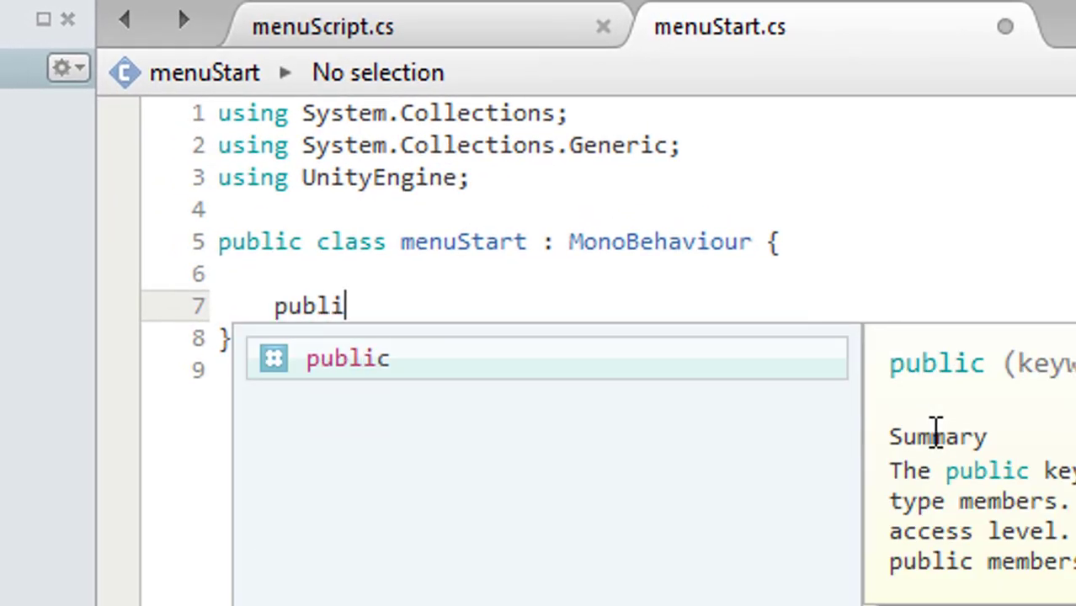
text(c void)
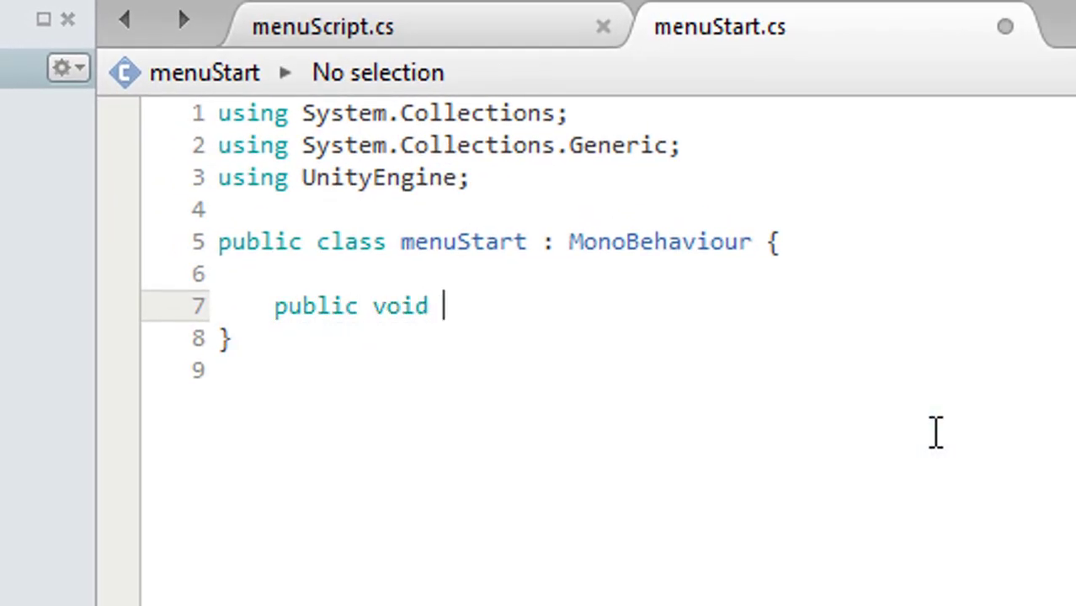
text(change)
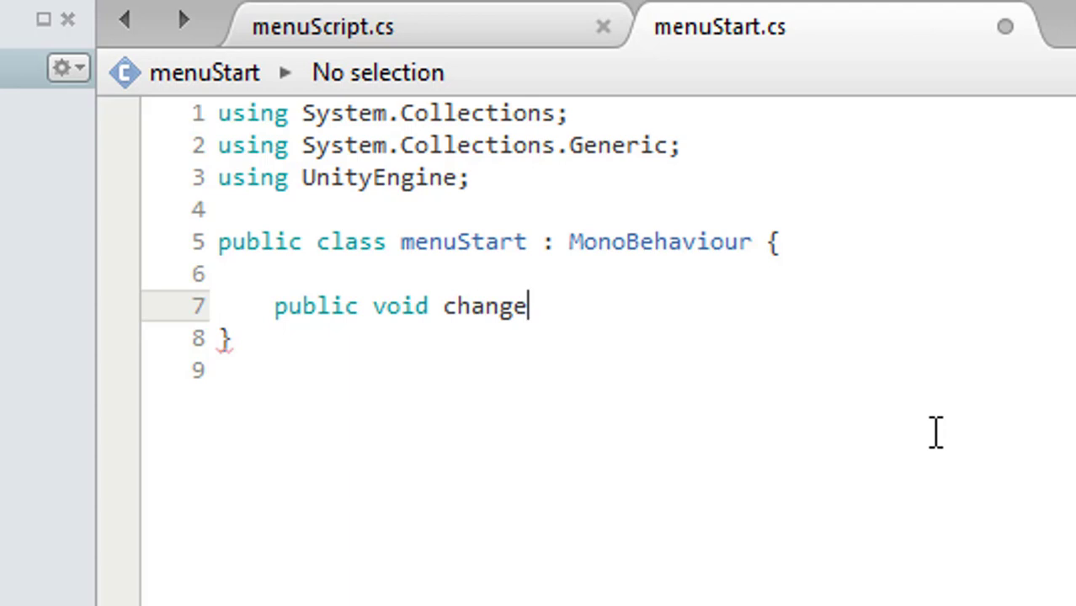
text(menu)
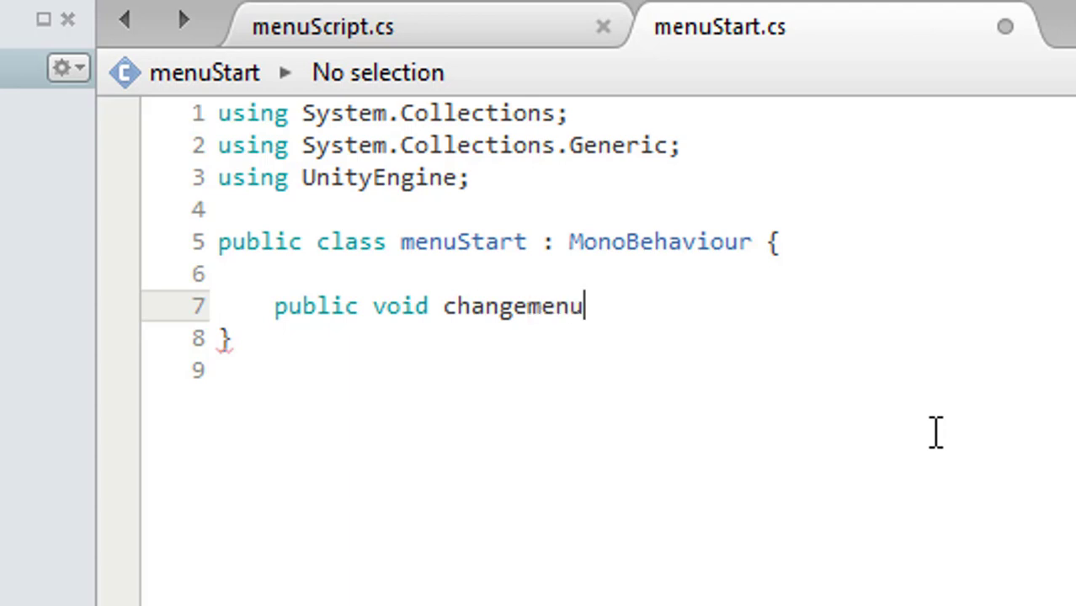
text(scene)
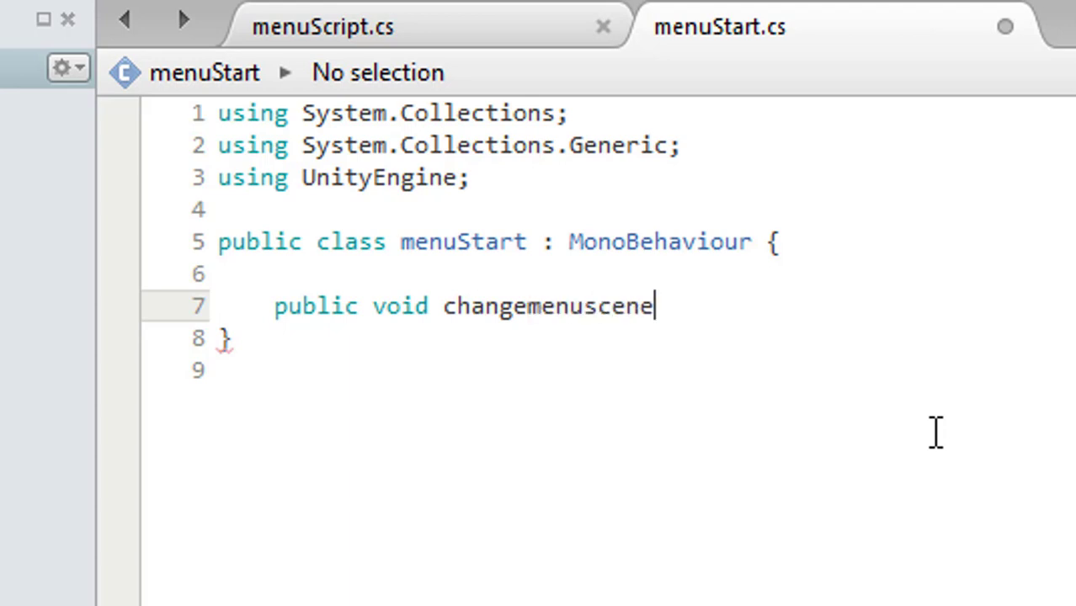
text(())
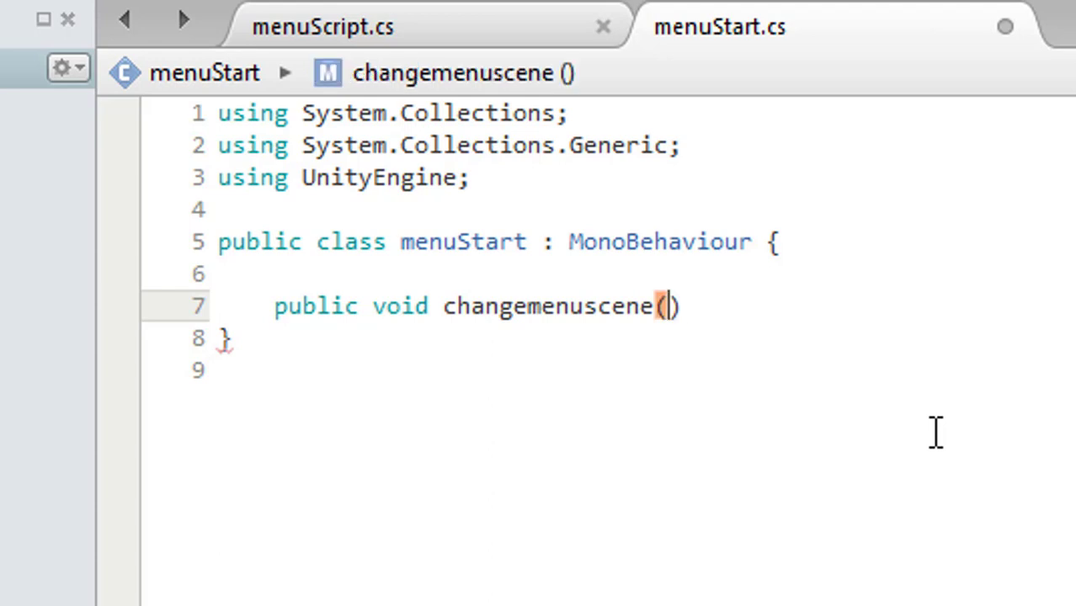
text(string)
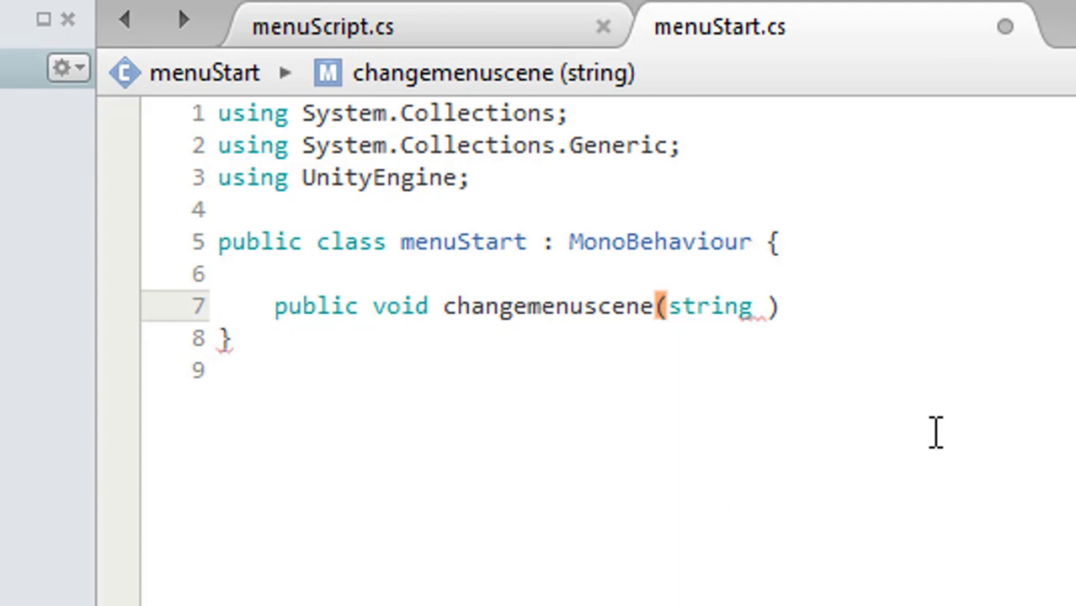
text(sc)
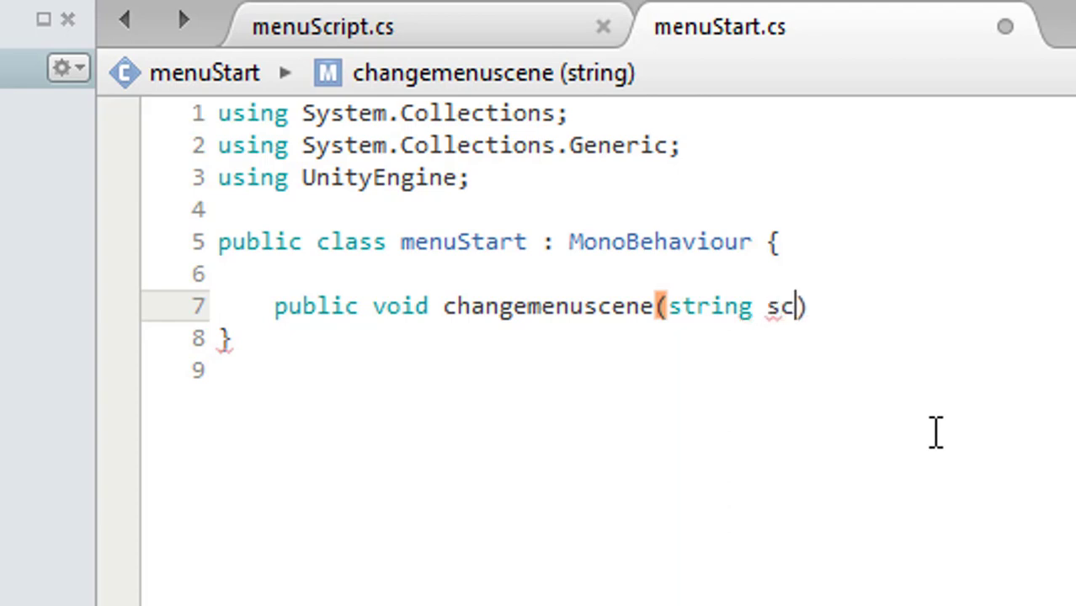
text(enename))
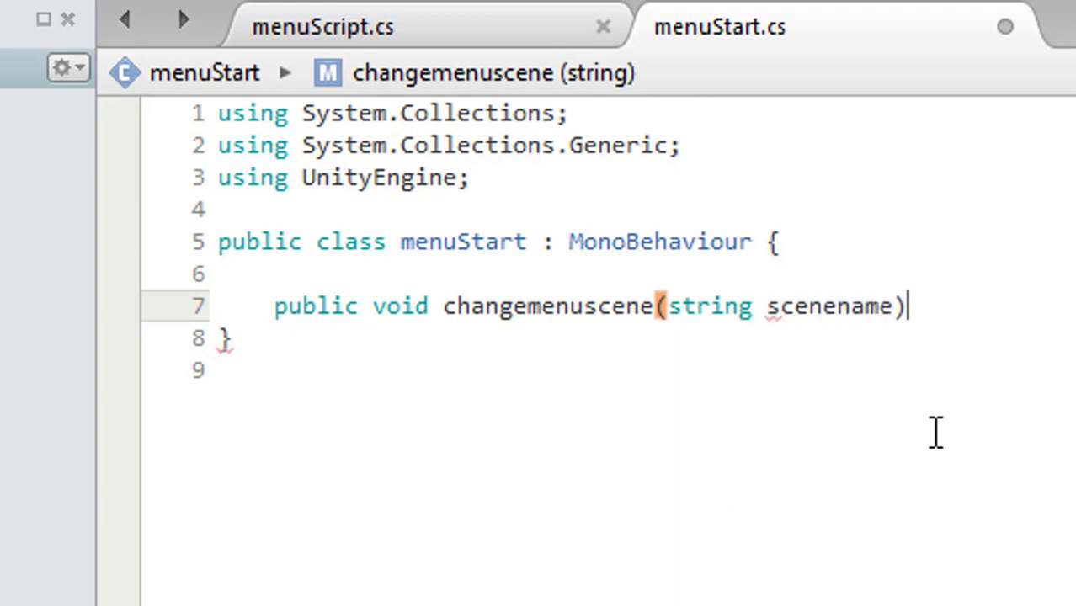
text({)
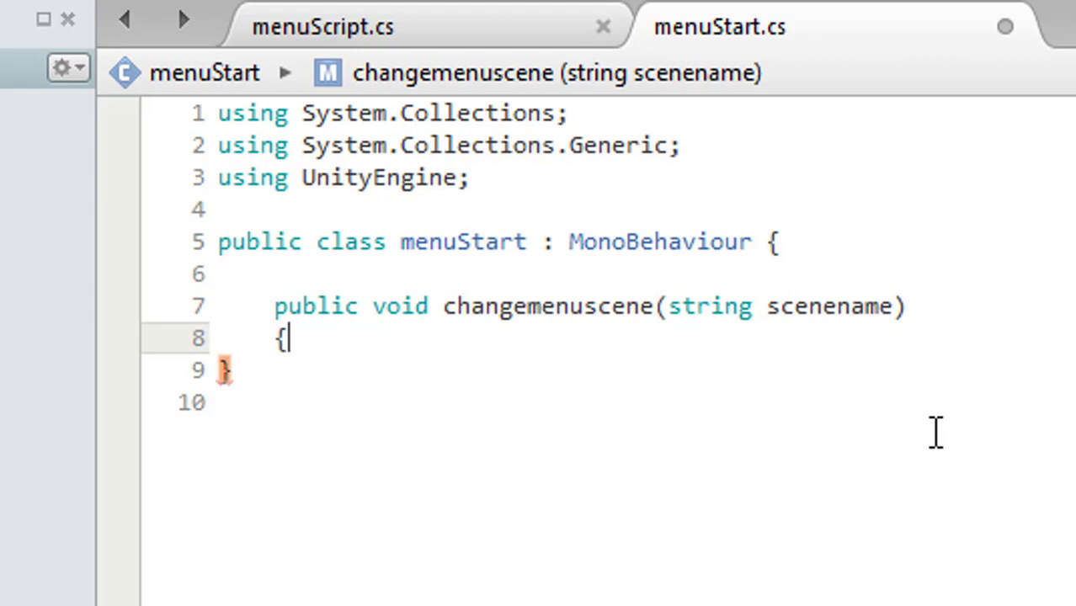
key(enter)
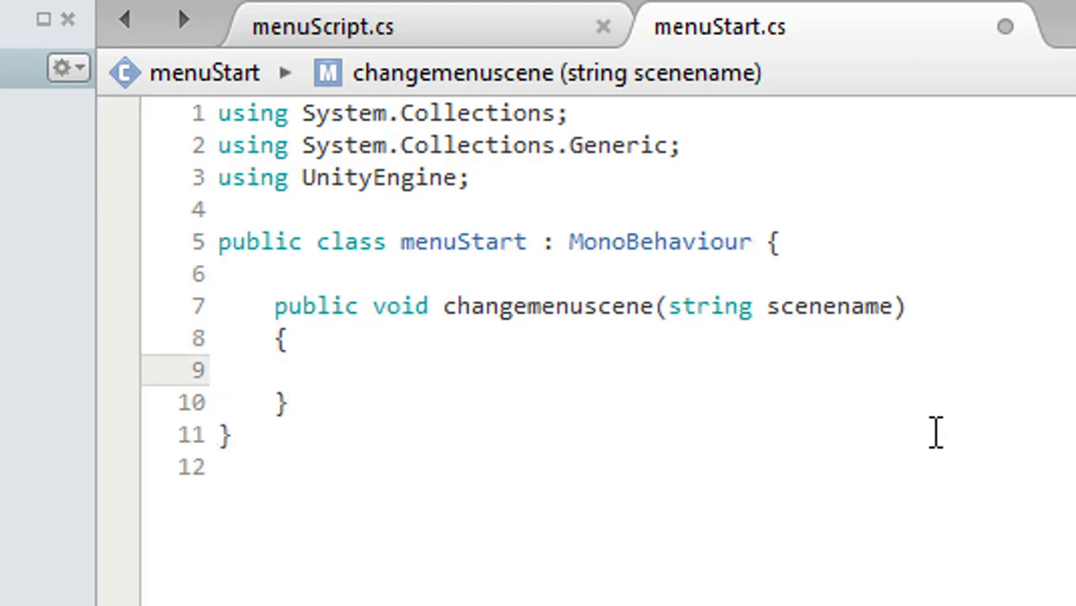
- Fill the method body with Application.LoadLevel(scenename) and save menuStart.cs
text(a)
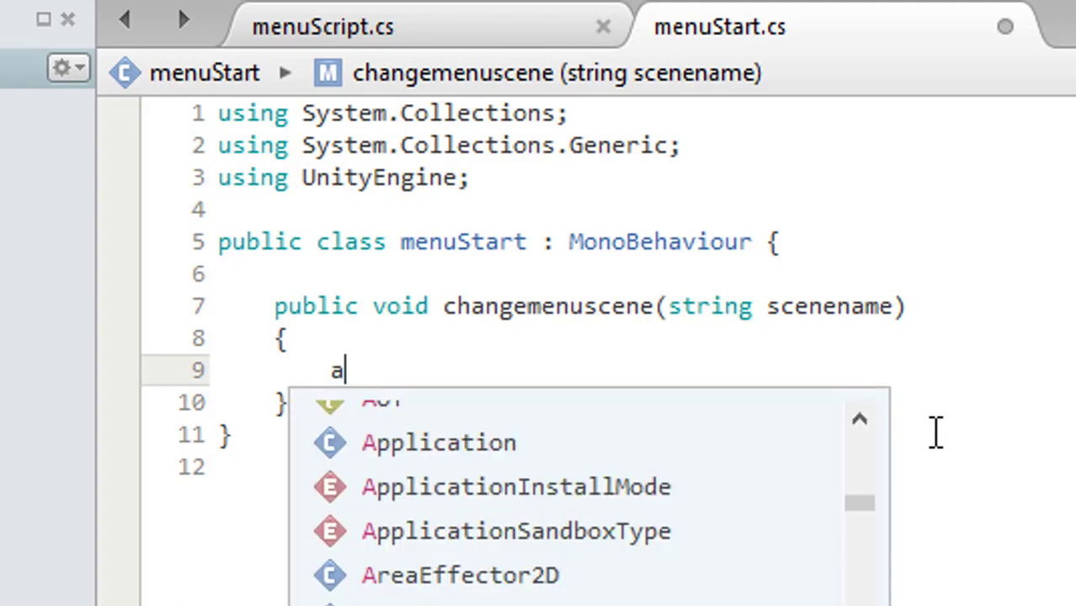
text(pplicat)
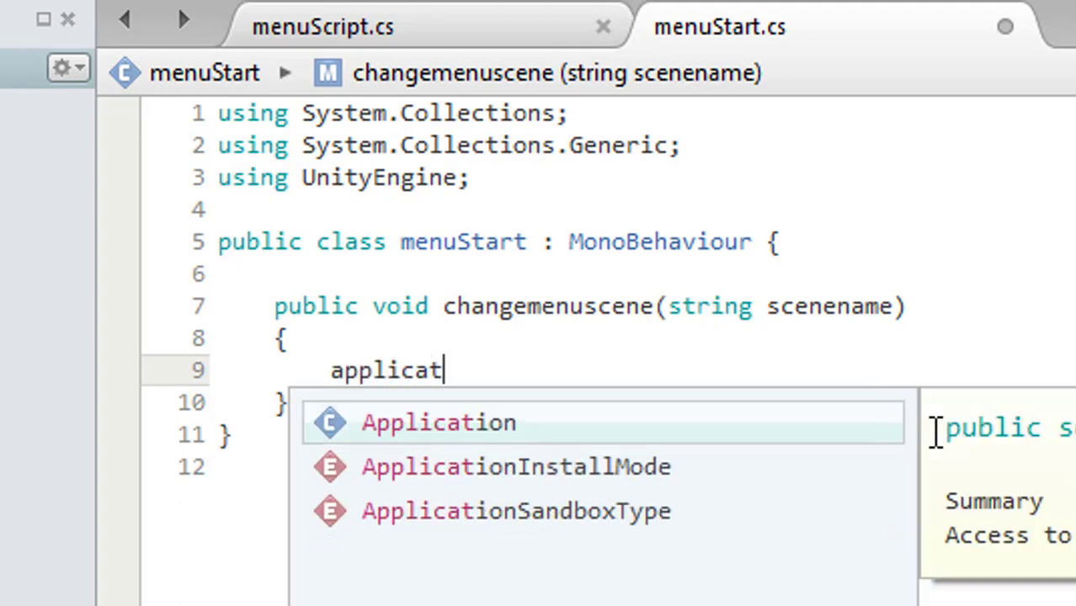
text(ion.lo)
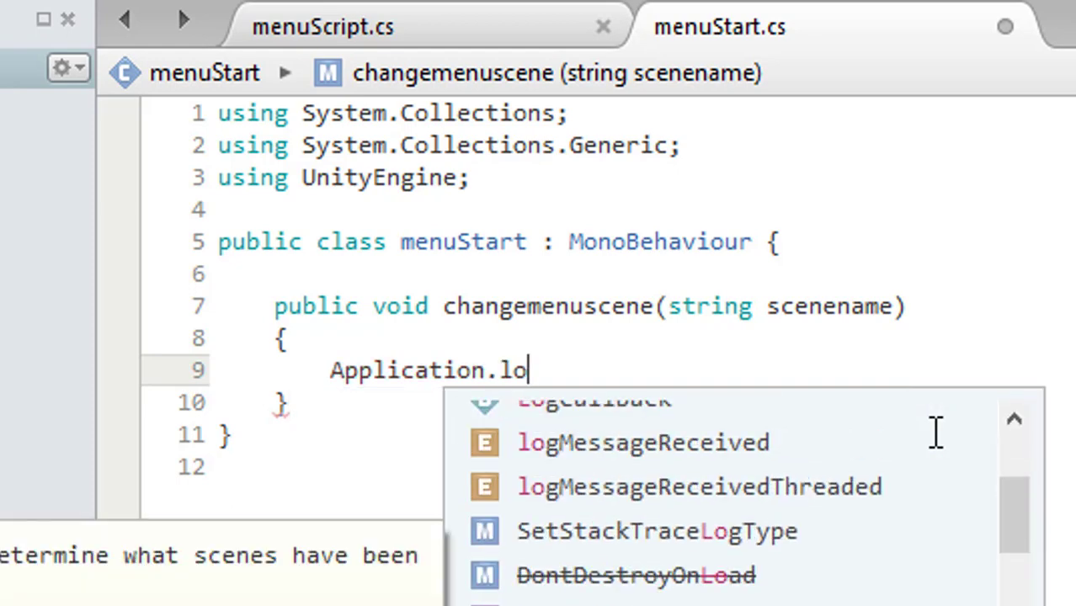
text(adlevel()
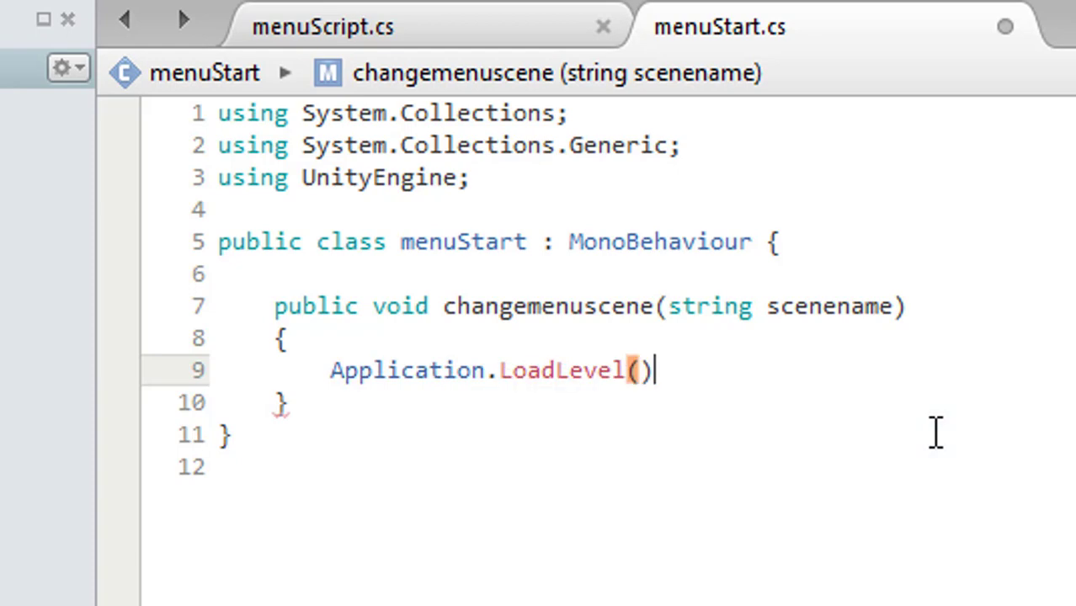
text(scenename)
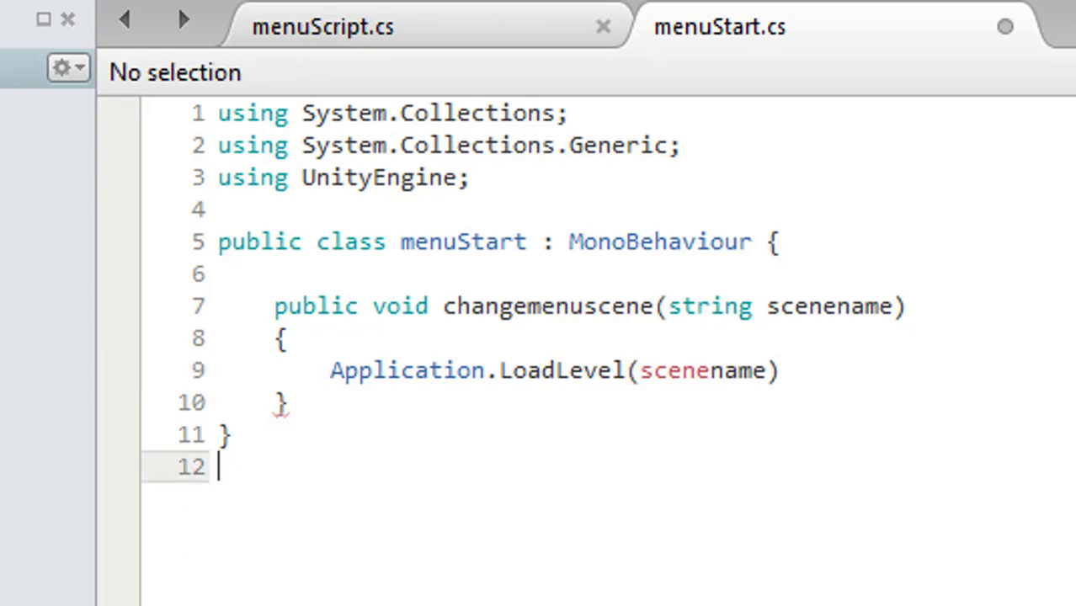
double_click(829, 306)
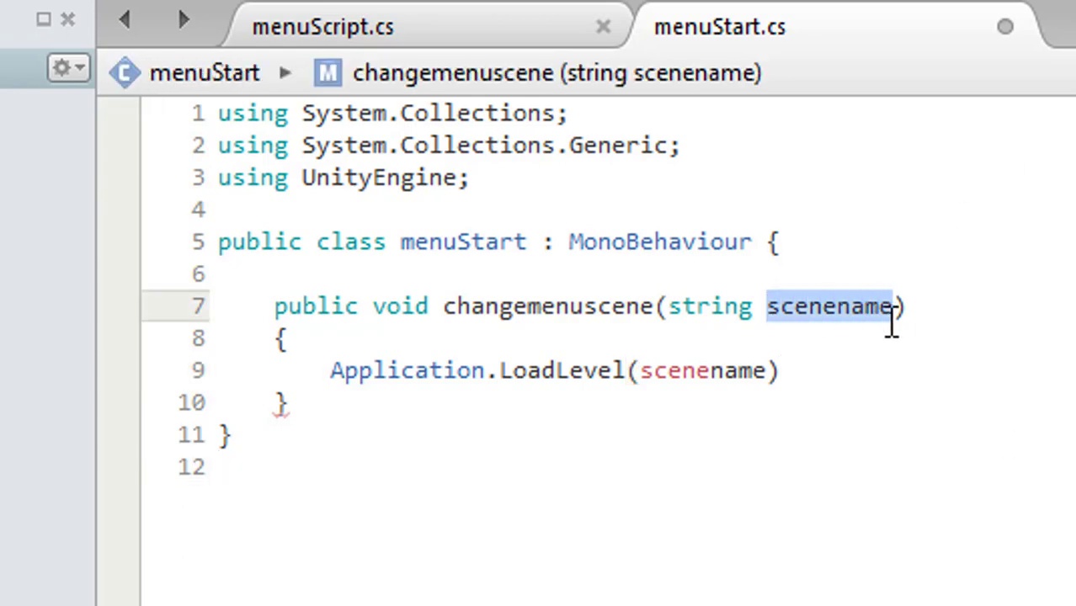
double_click(680, 370)
text(;)
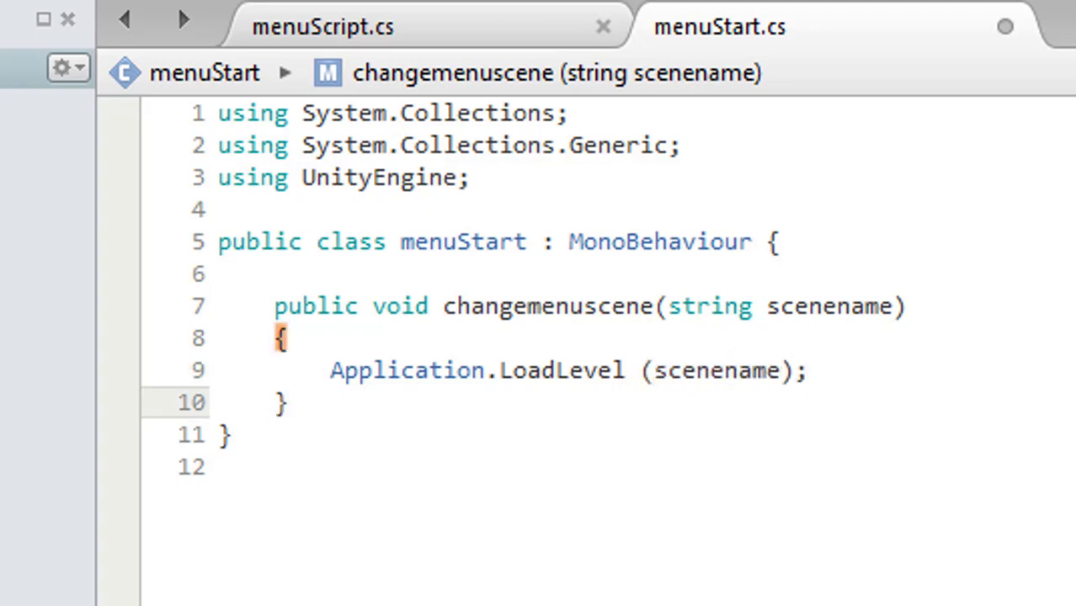
click(286, 402)
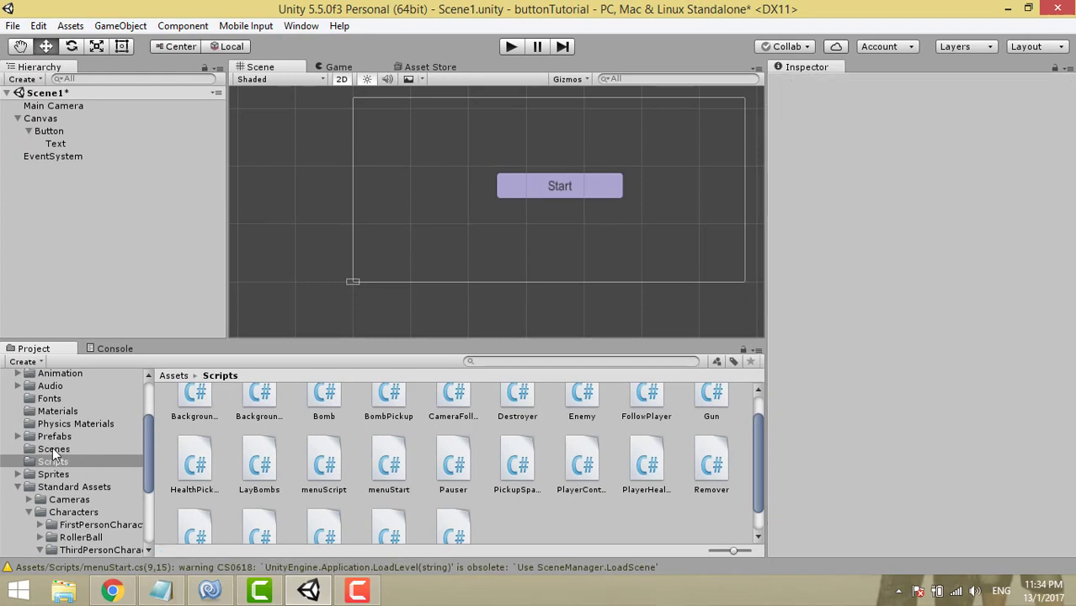
mouse_move(54, 455)
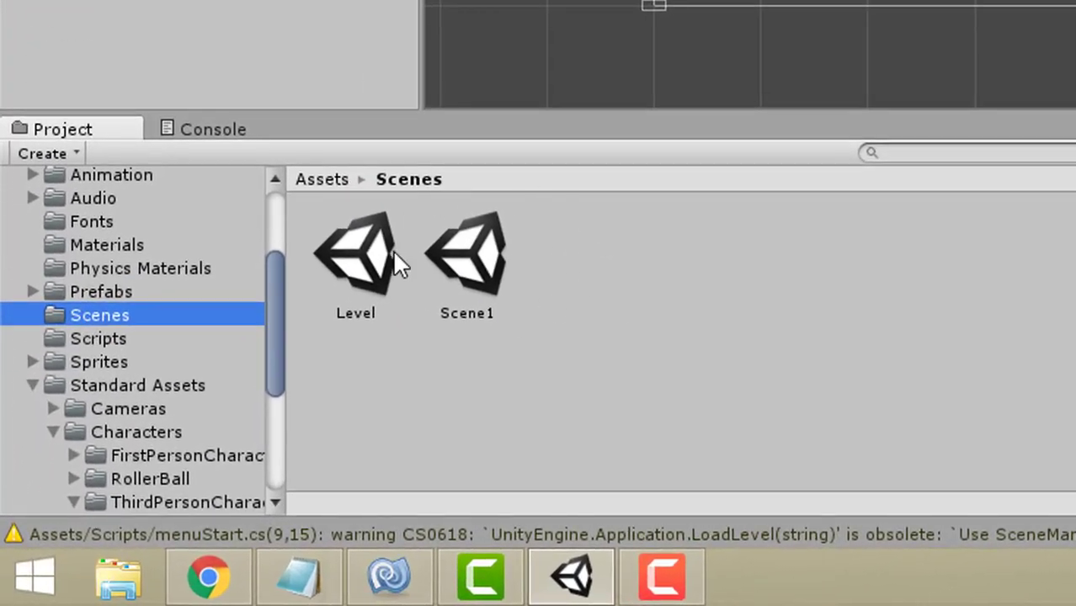
- Tick Scenes/Level and Scenes/Scene1 under Scenes In Build, then close Build Settings
click(14, 26)
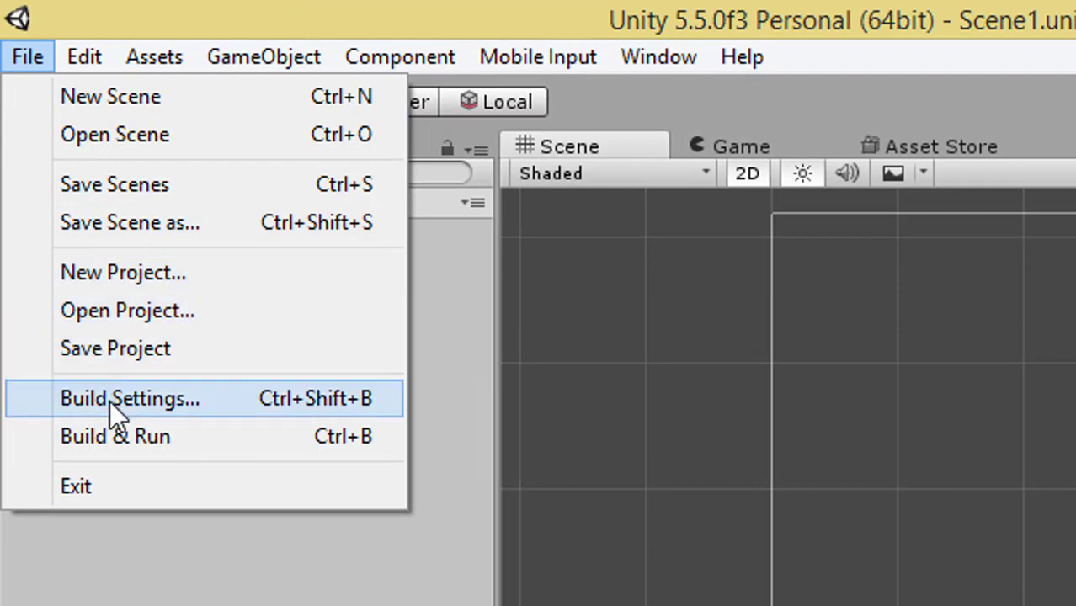
click(129, 398)
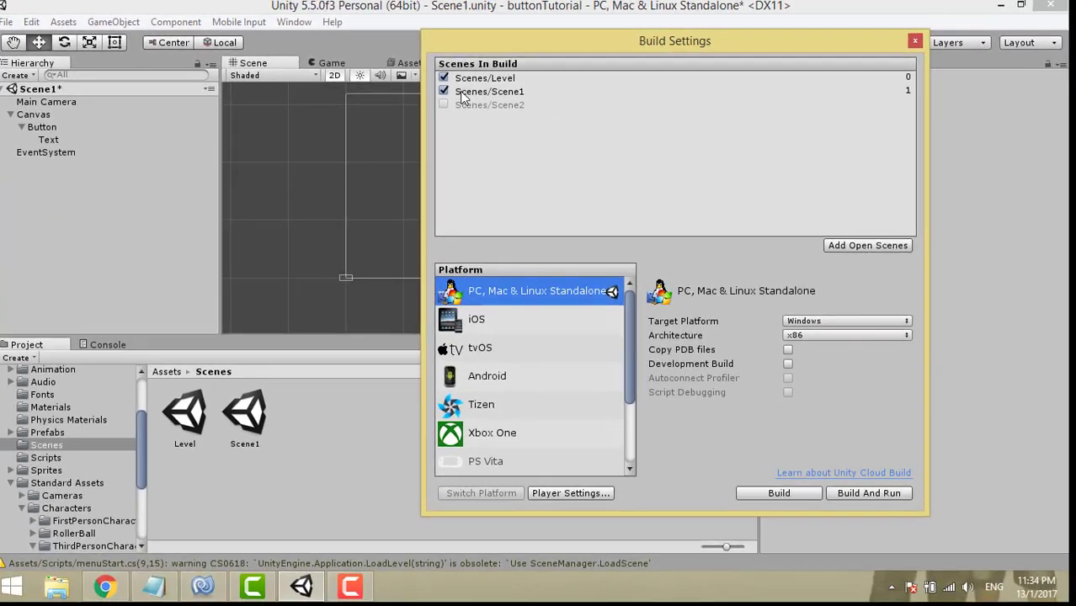
click(444, 92)
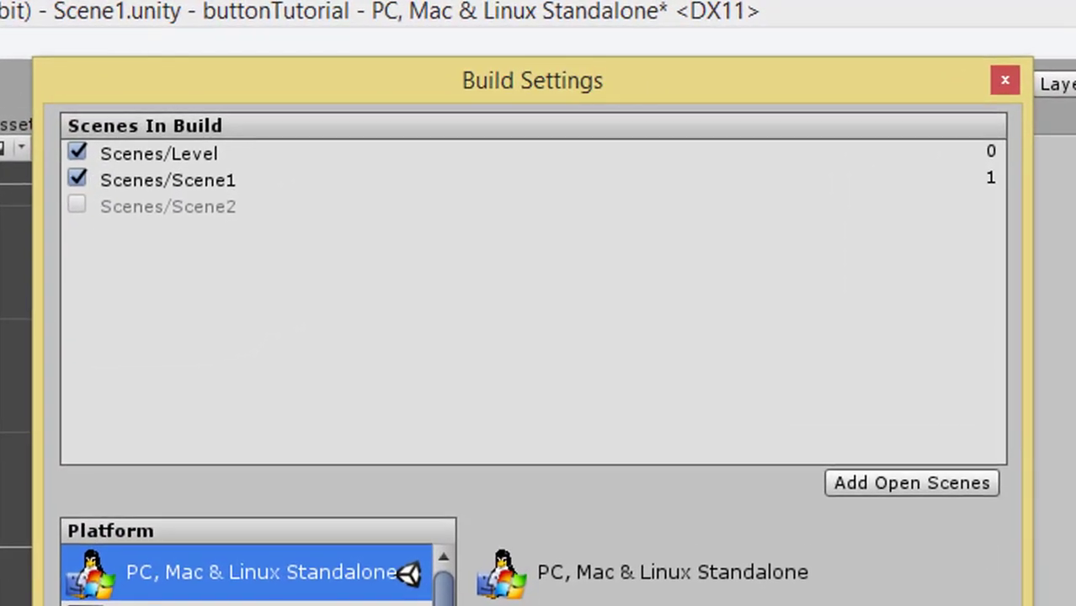
mouse_move(572, 397)
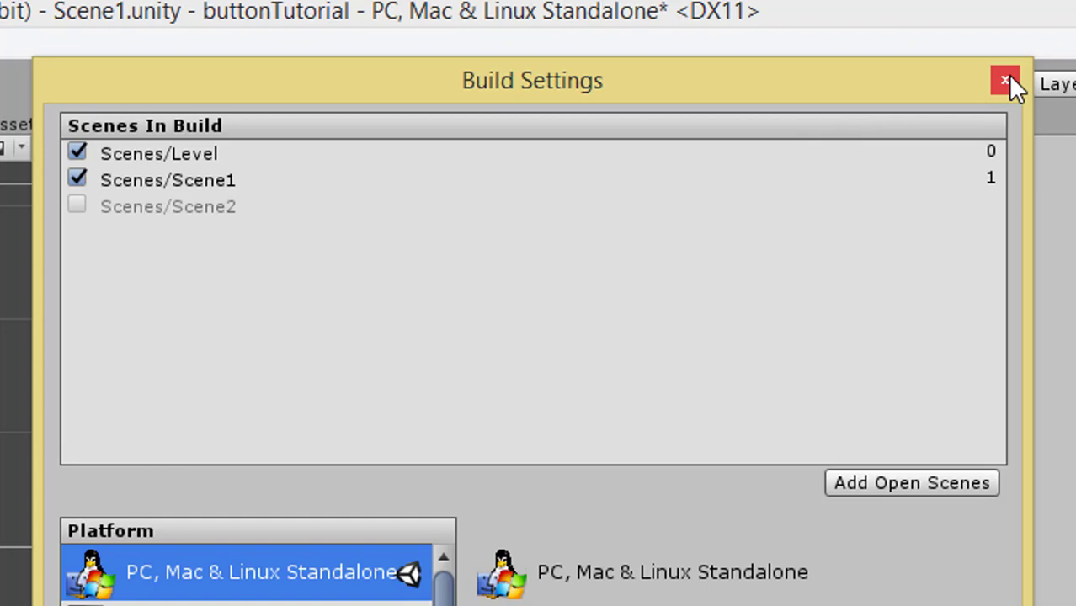
click(1005, 80)
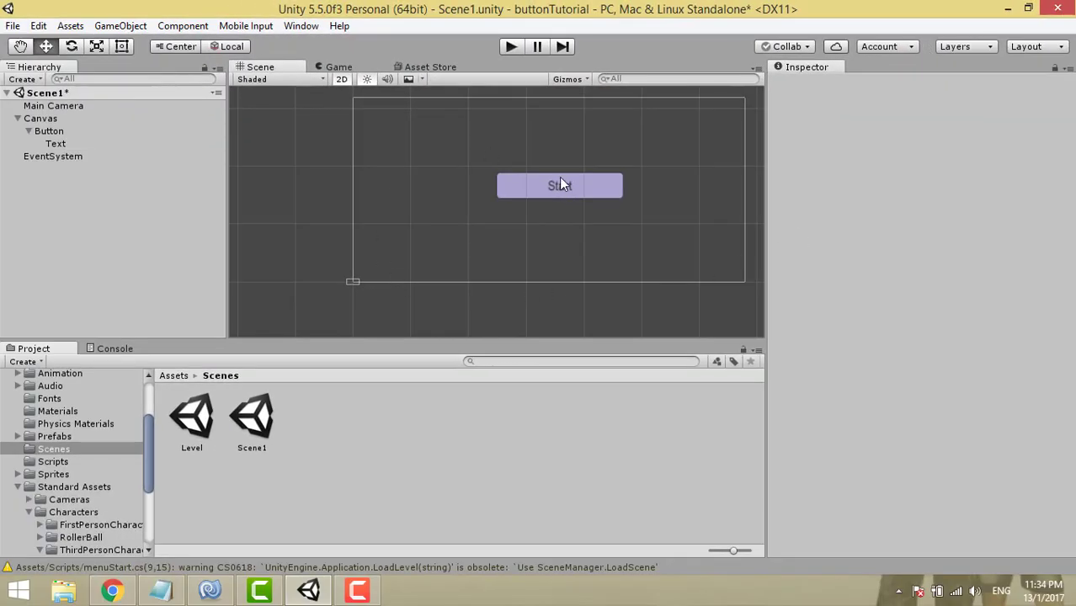
mouse_move(598, 187)
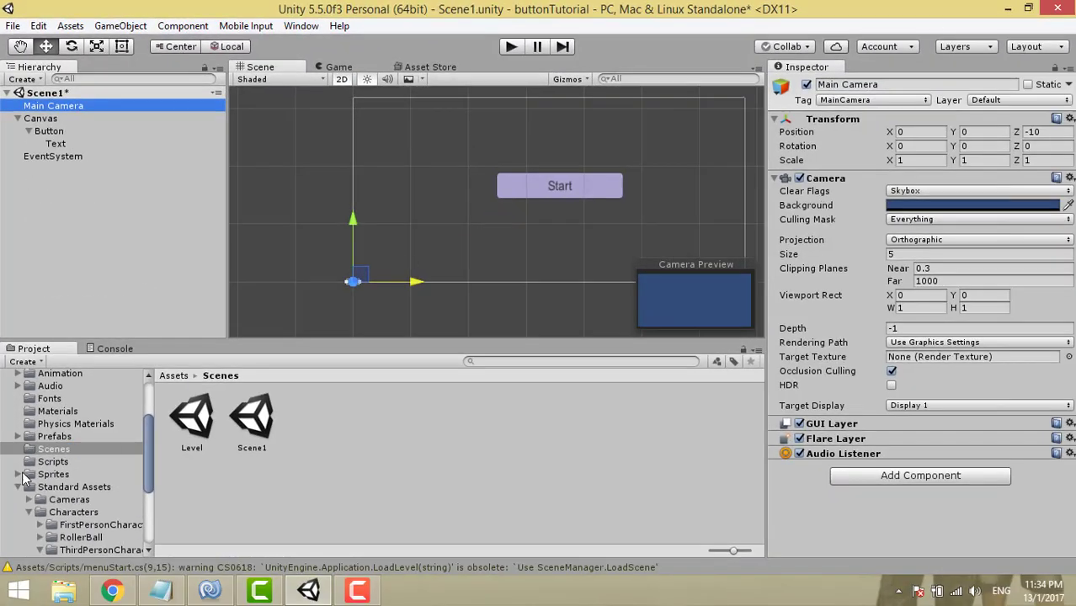
- Add the menuStart script from the Scripts folder to Main Camera as a component
click(53, 461)
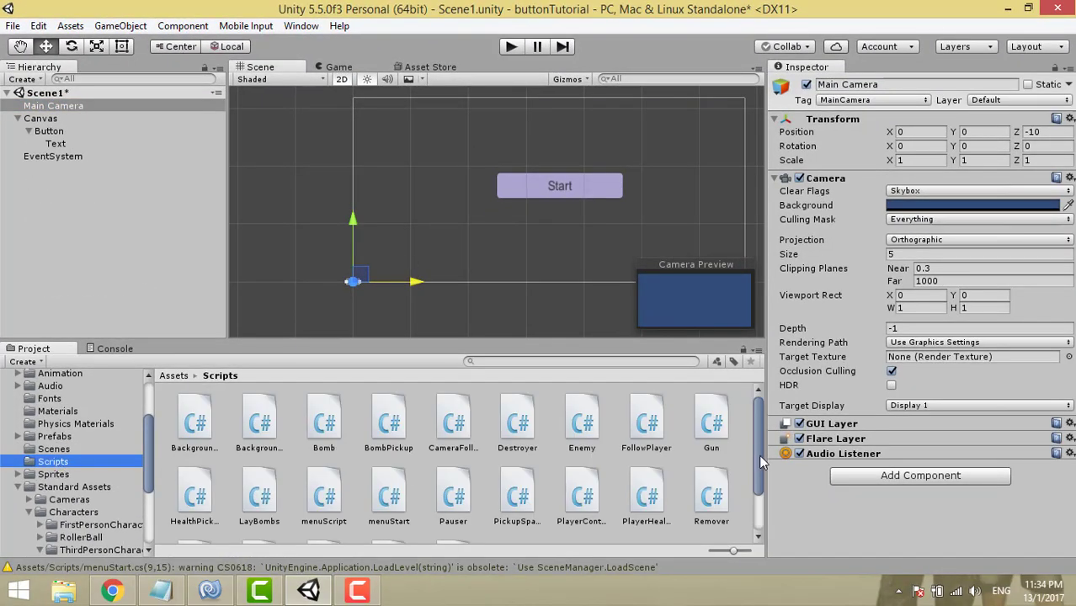
scroll(down, 3)
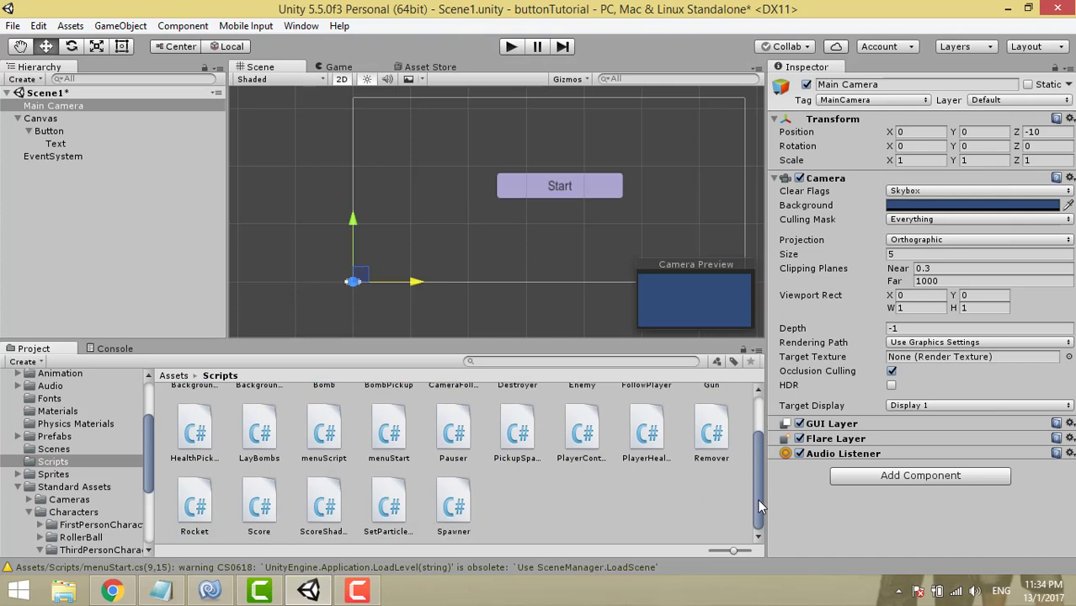
click(388, 432)
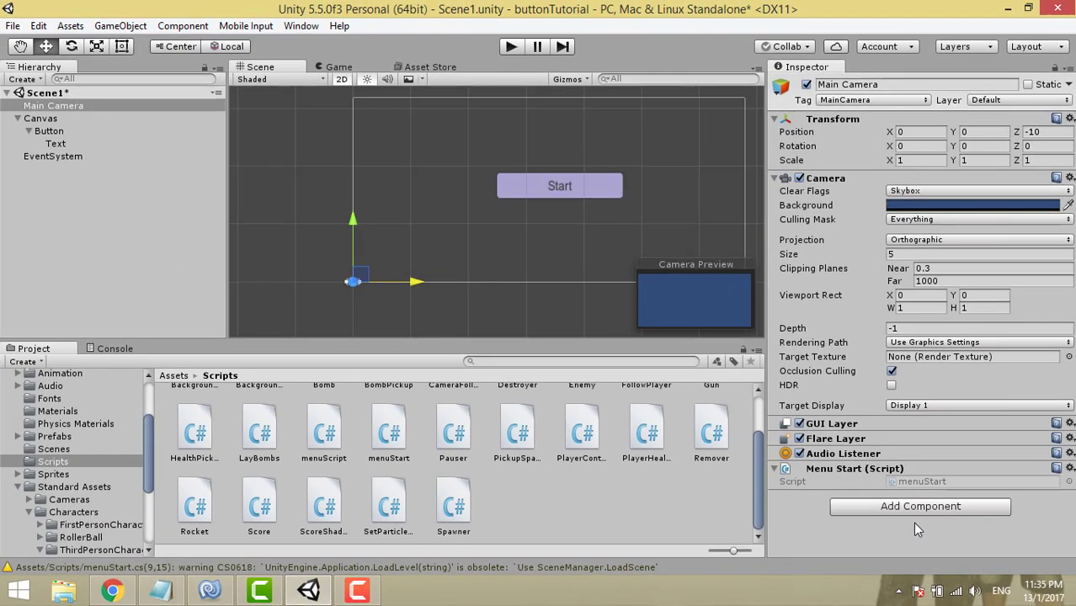
mouse_move(869, 494)
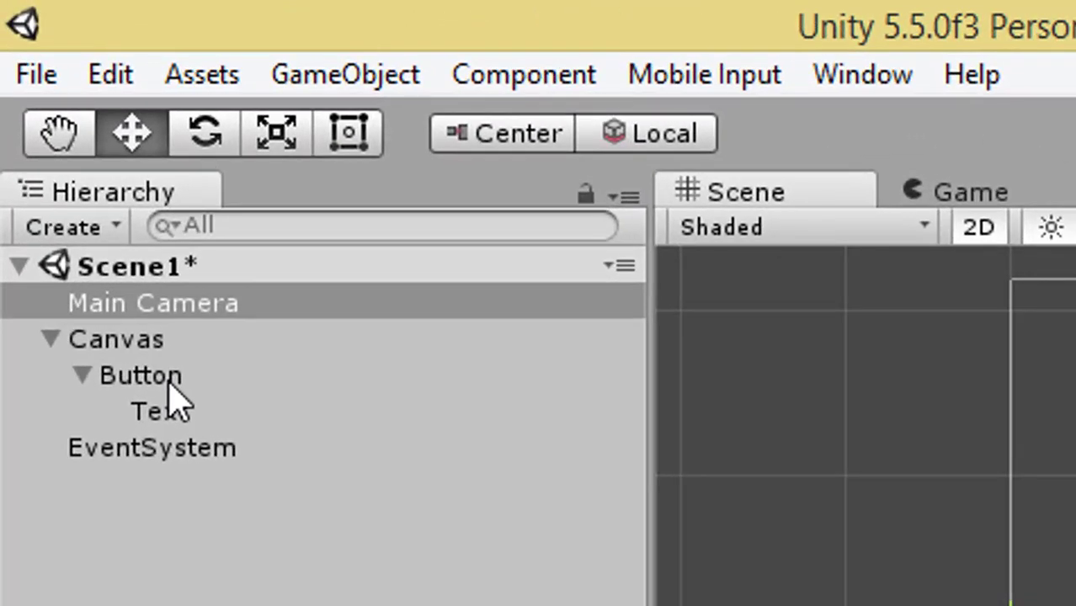
- Add an On Click entry on Button targeting Main Camera and show its function list
click(142, 374)
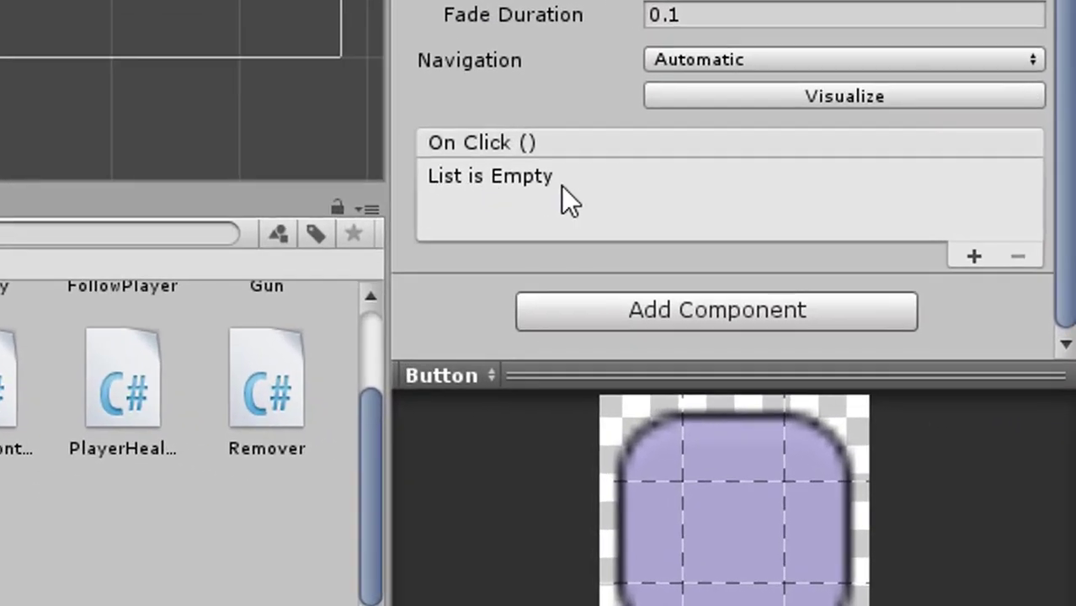
click(974, 257)
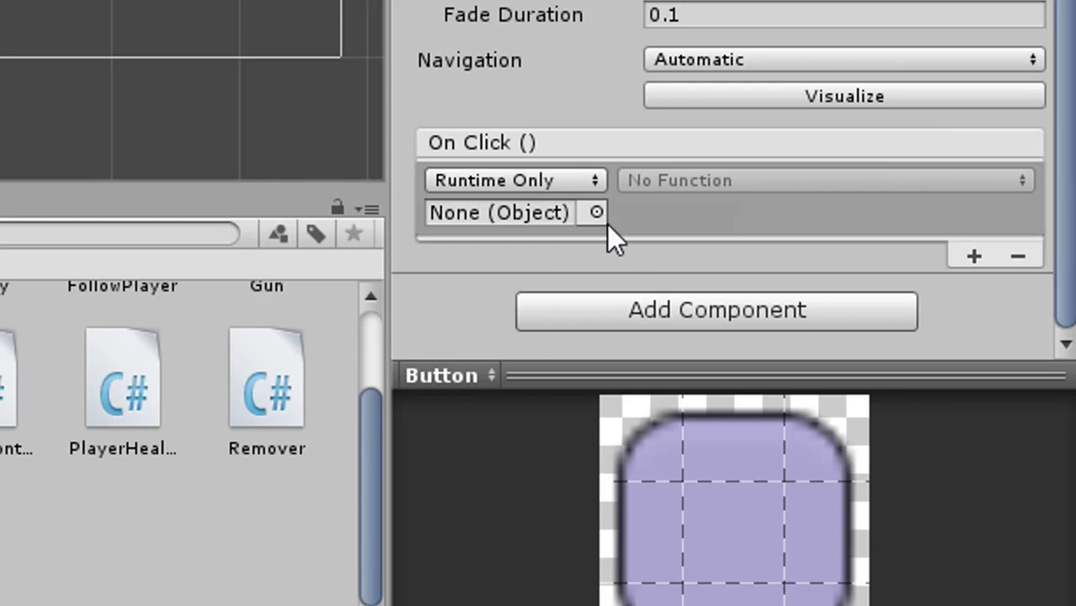
mouse_move(600, 227)
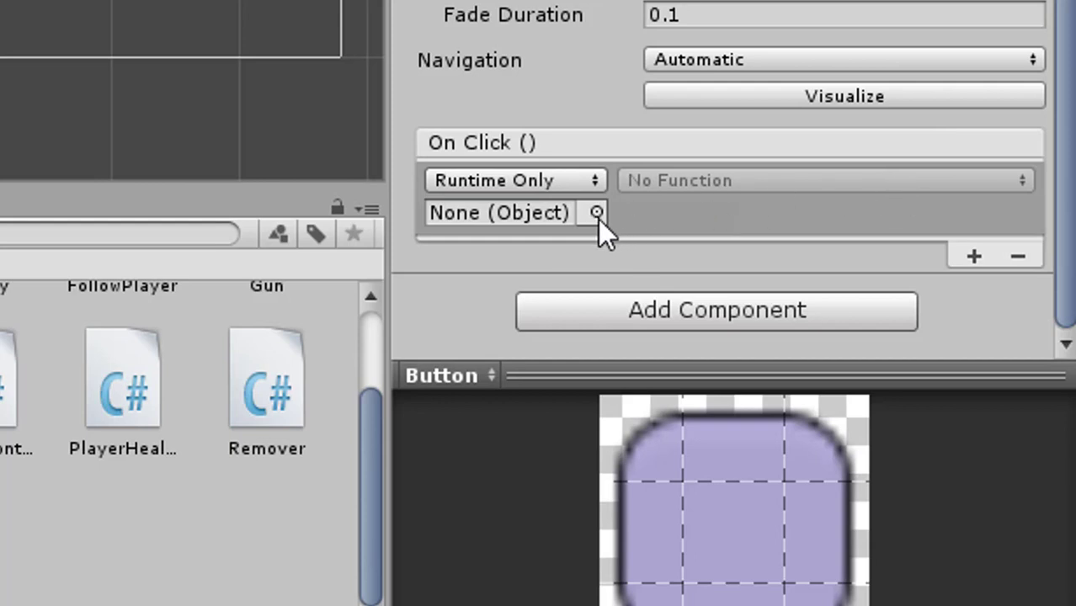
click(596, 212)
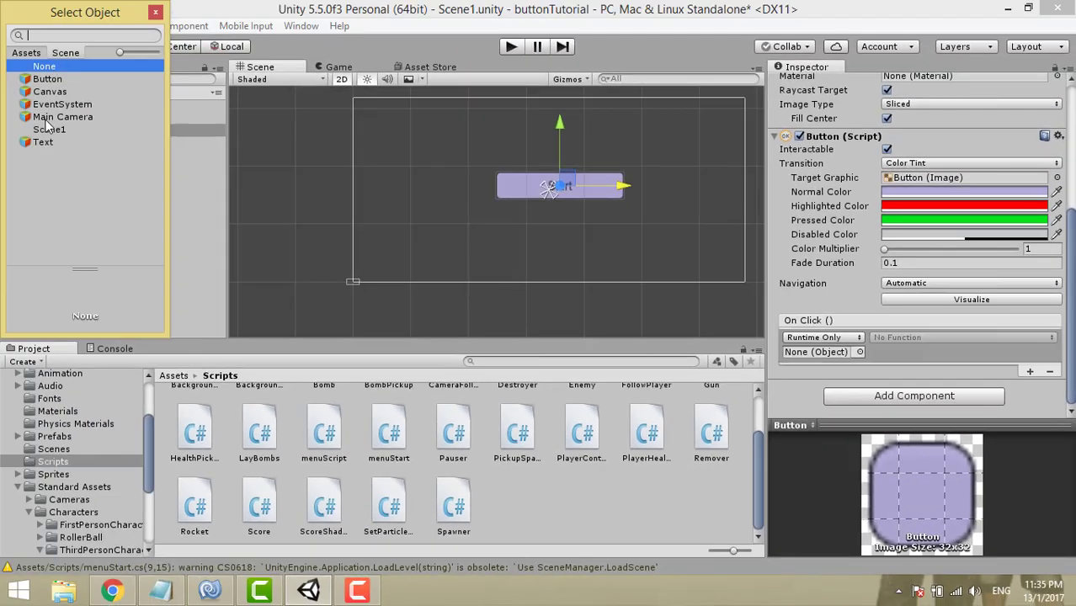
click(63, 116)
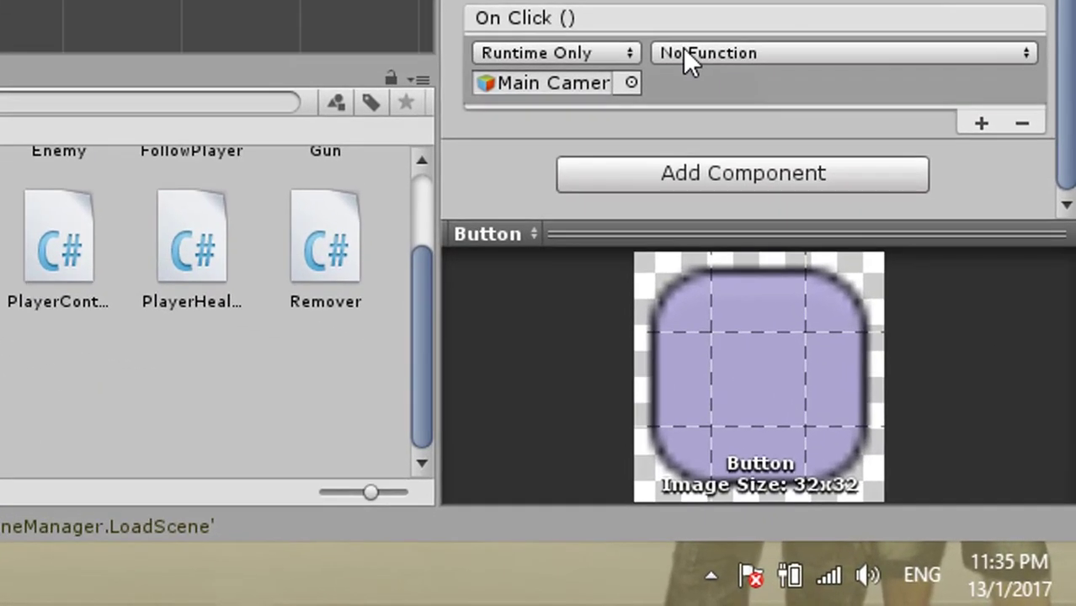
mouse_move(884, 67)
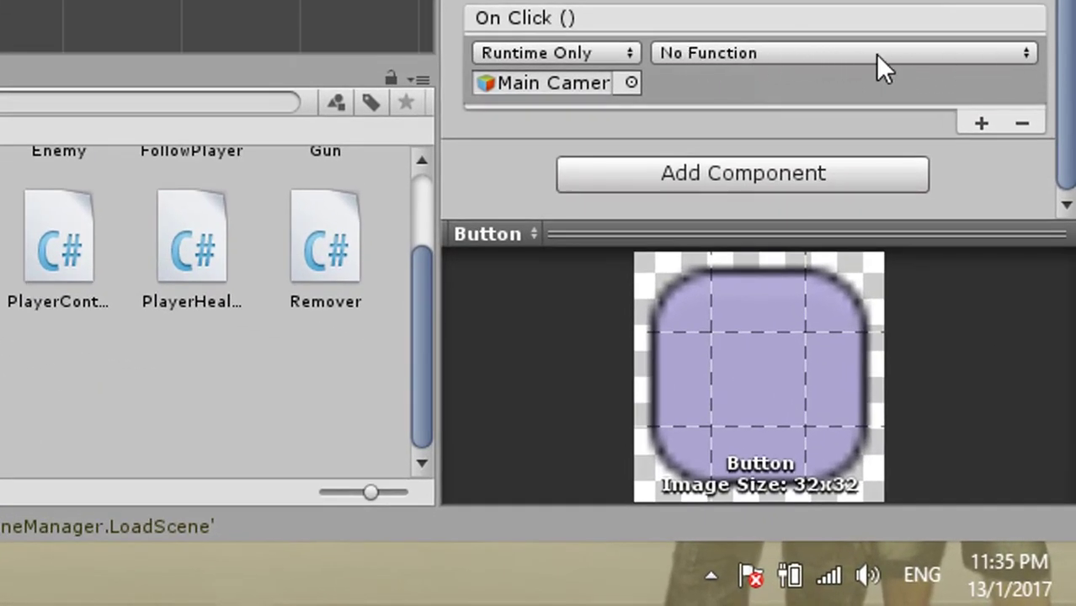
mouse_move(724, 68)
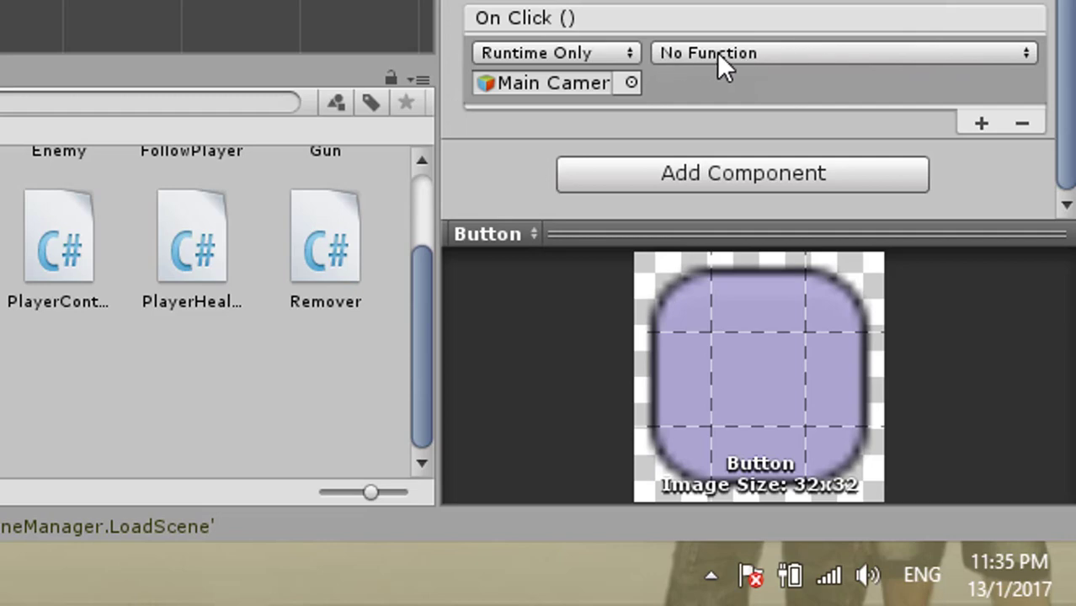
click(841, 52)
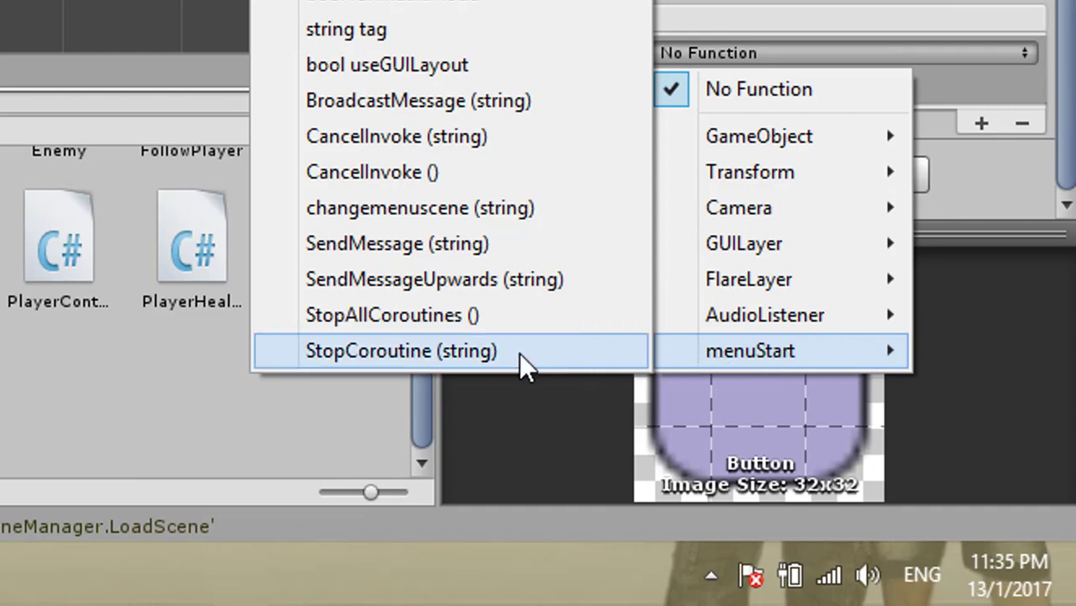
mouse_move(497, 243)
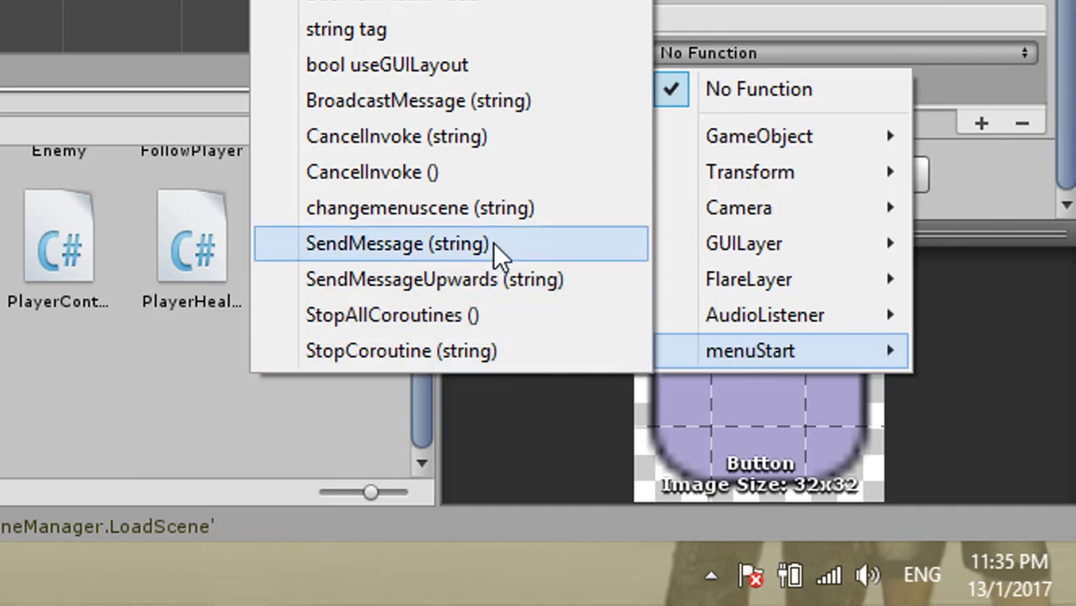
mouse_move(471, 100)
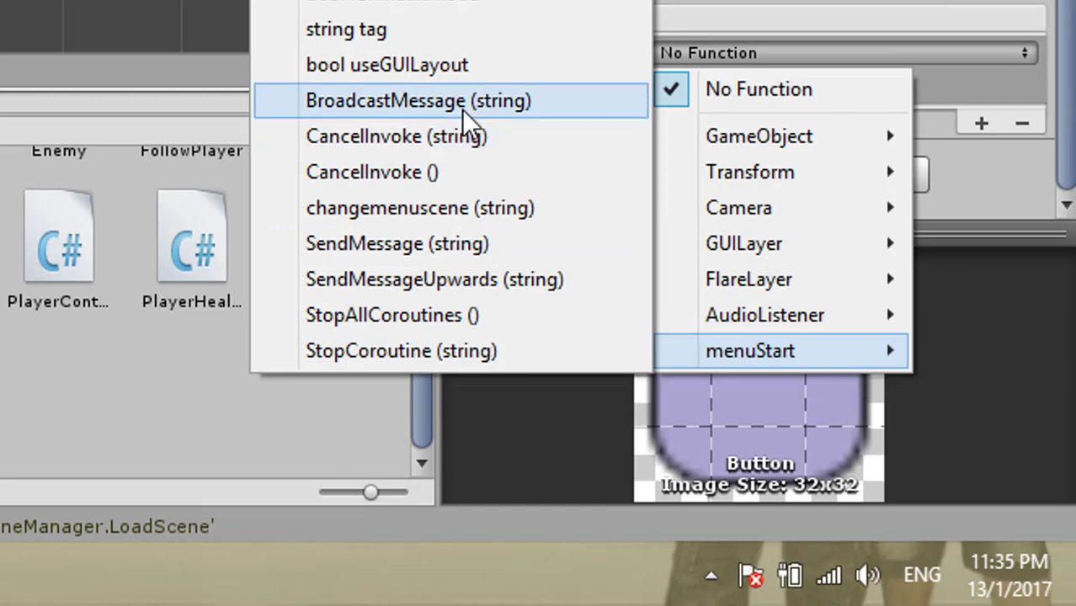
mouse_move(454, 29)
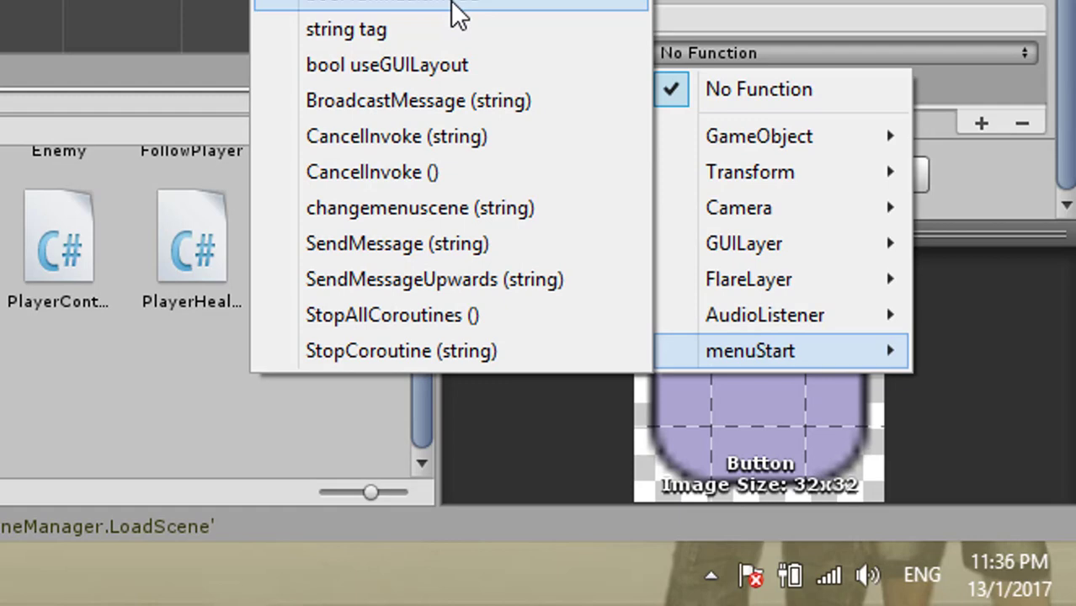
mouse_move(450, 171)
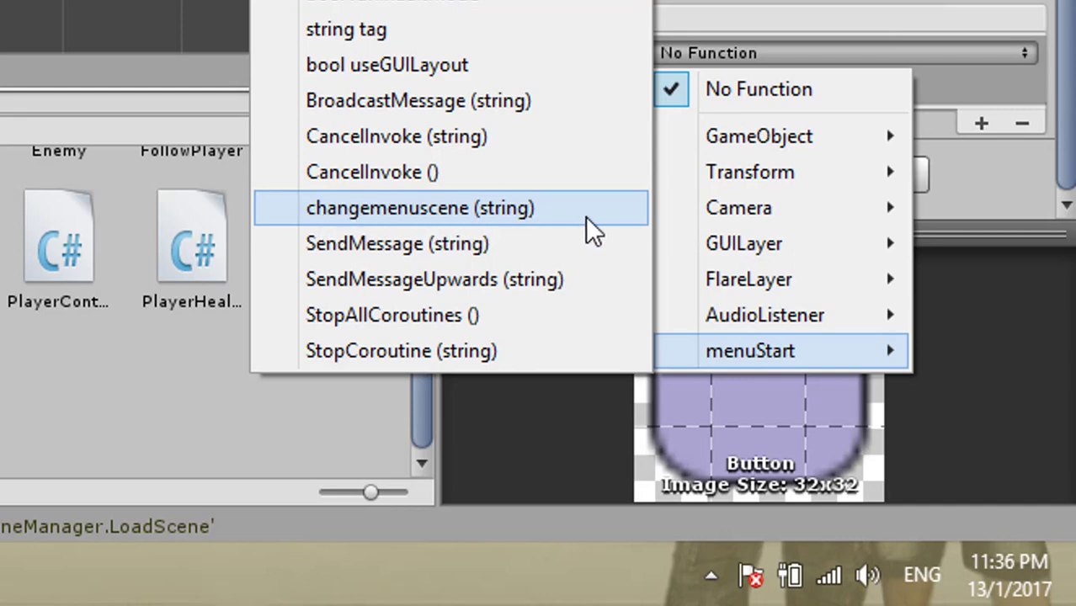
- Set the On Click function to menuStart.changemenuscene with the string argument 'Level'
click(422, 208)
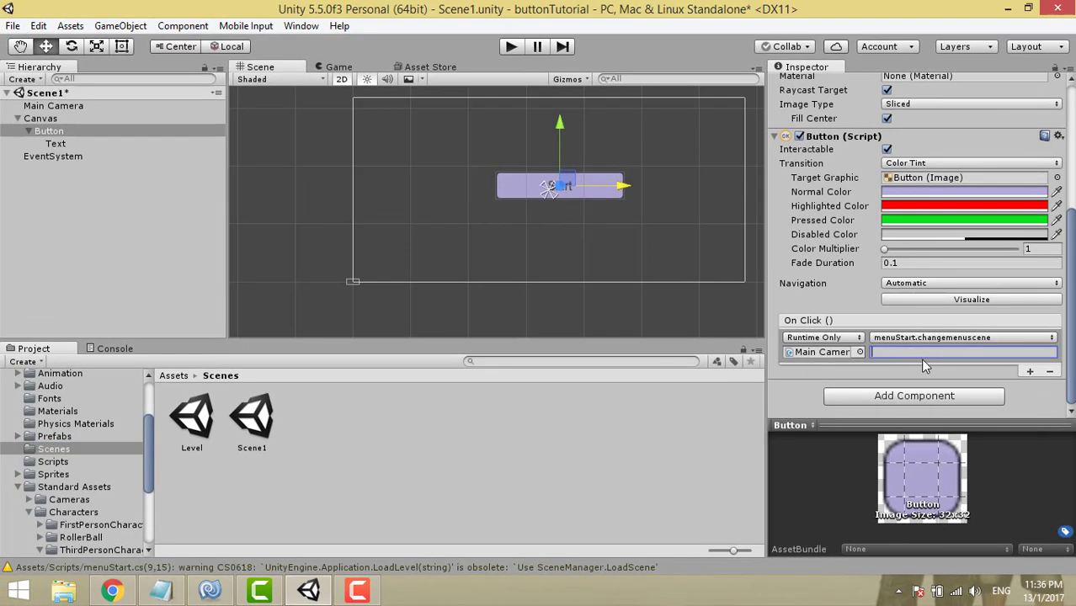
text(Level)
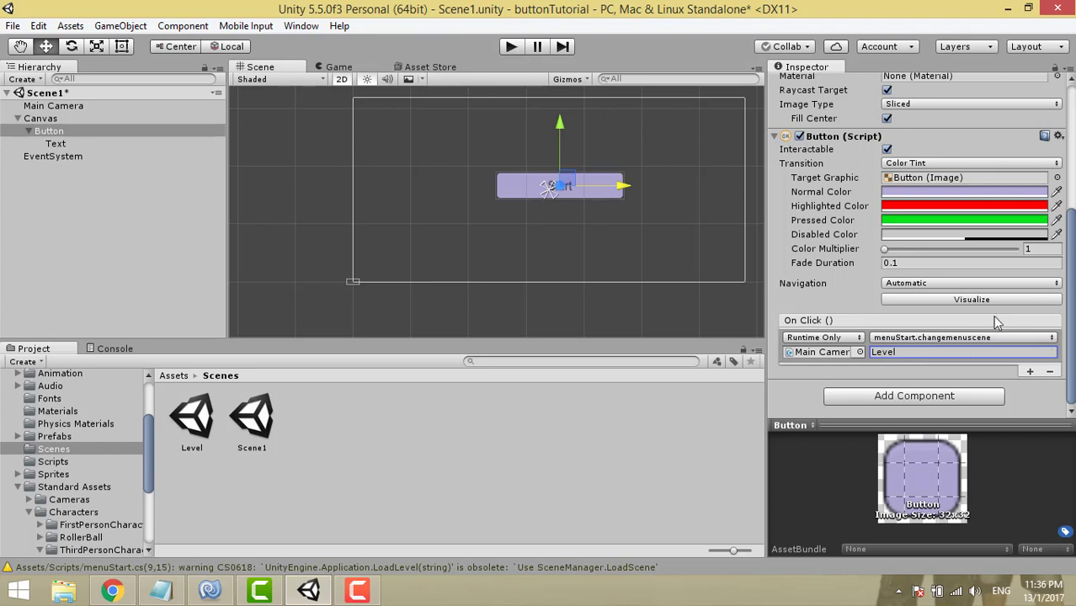
mouse_move(529, 202)
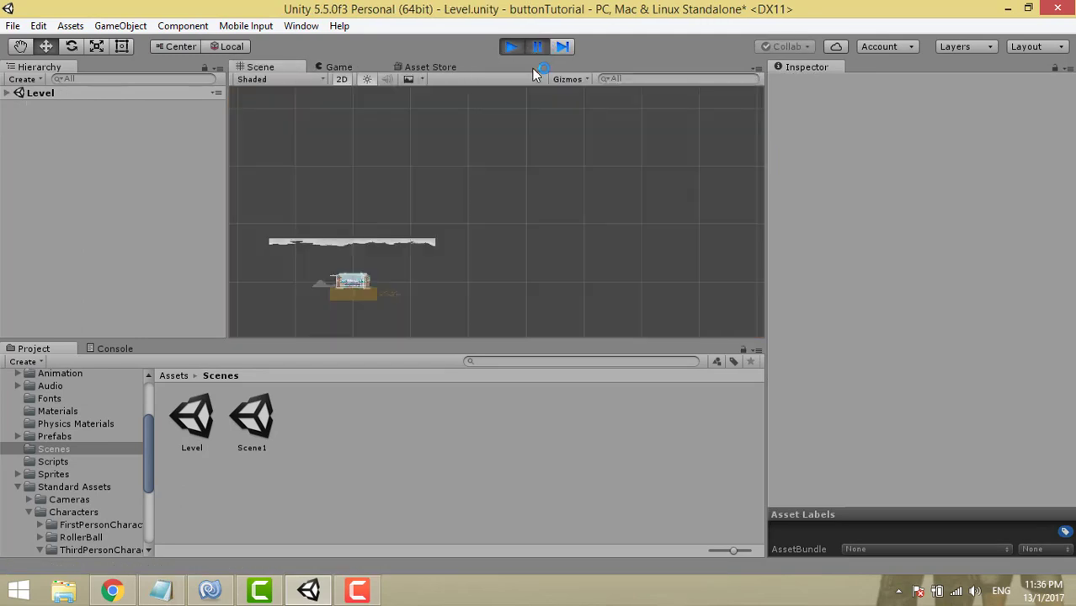
- Reopen Scene1 from the Scenes folder after the Level scene loads in play mode
double_click(252, 417)
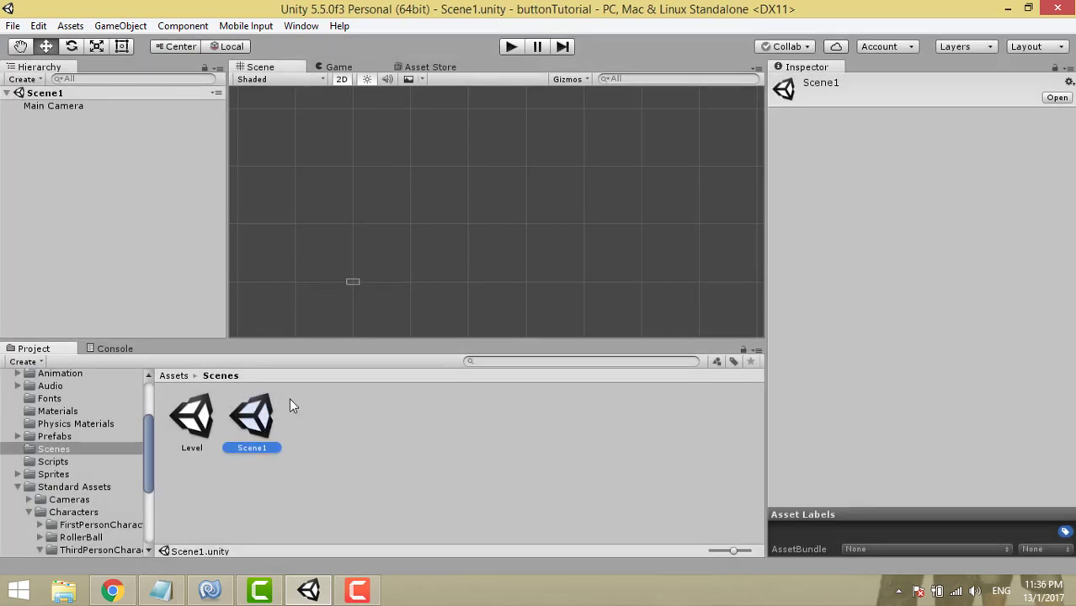